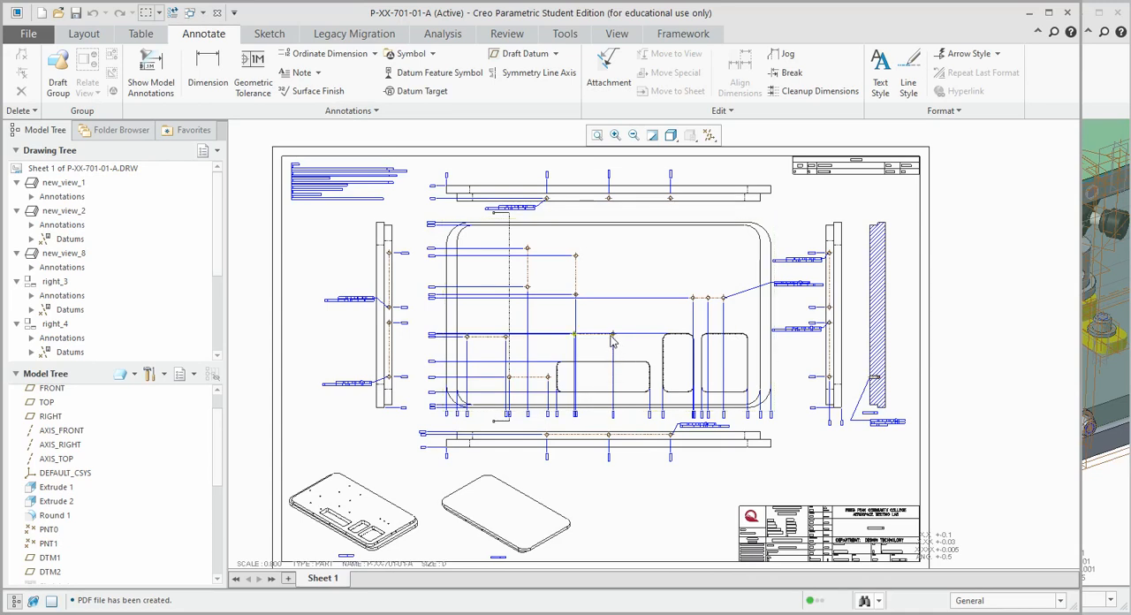
mouse_move(608, 421)
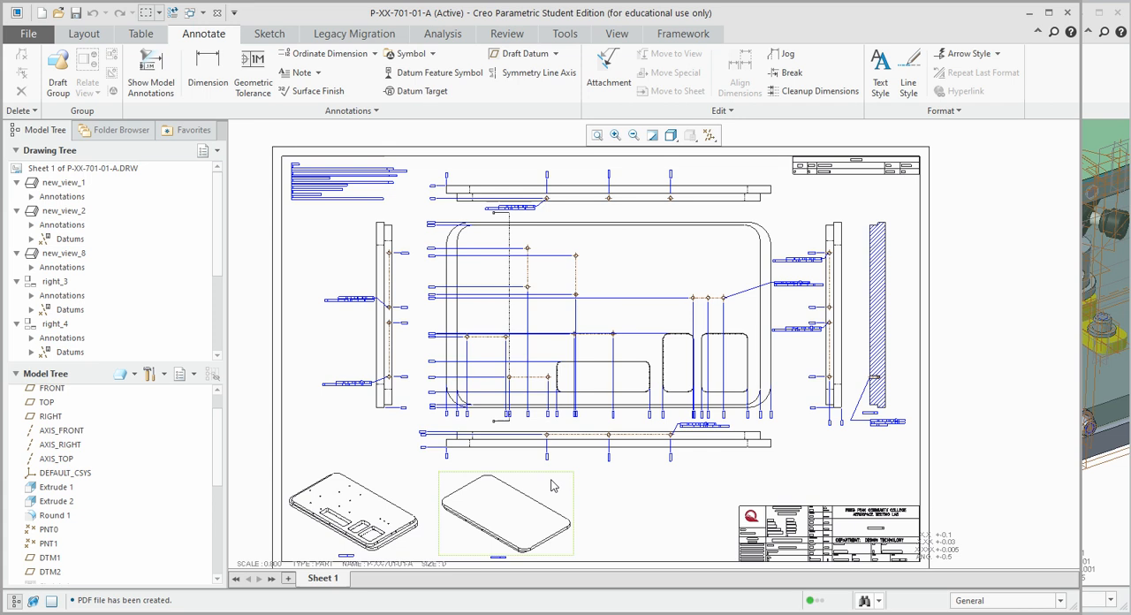
mouse_move(565, 490)
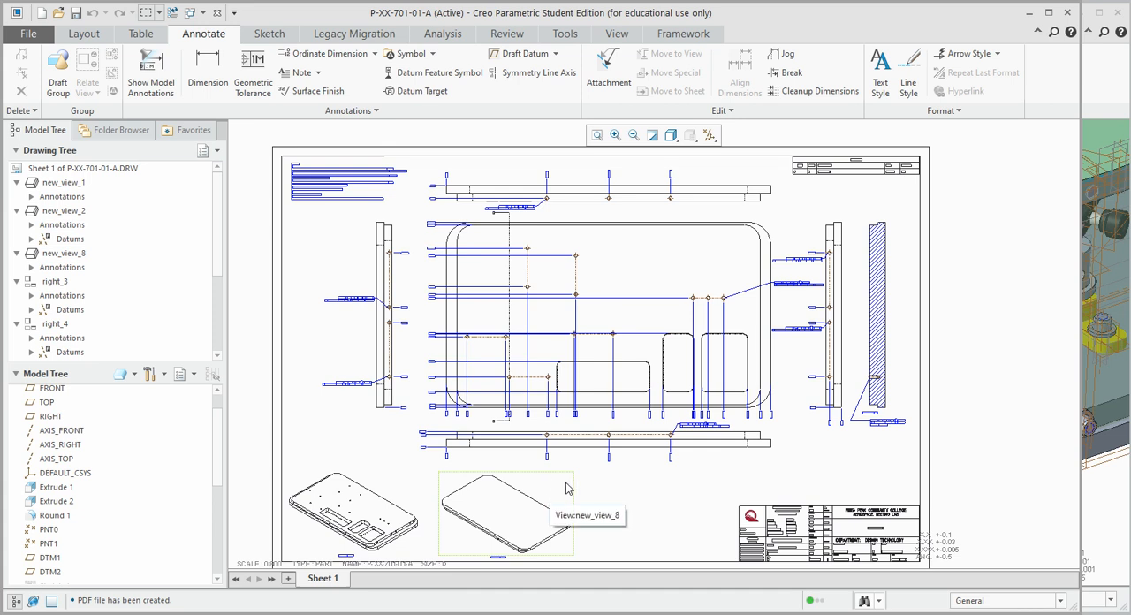
mouse_move(606, 488)
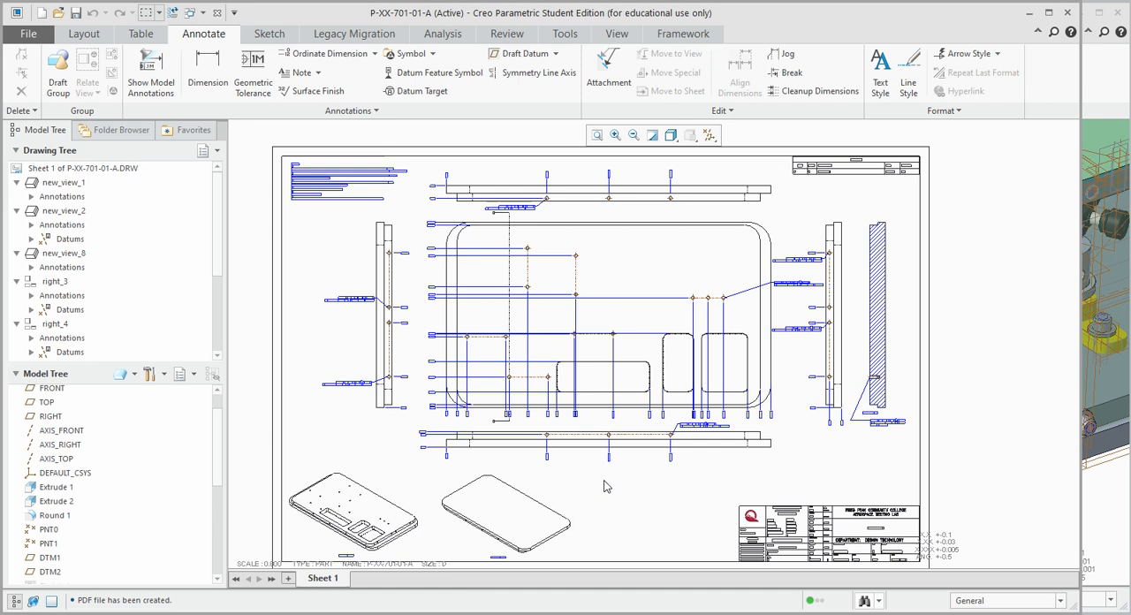
mouse_move(216, 425)
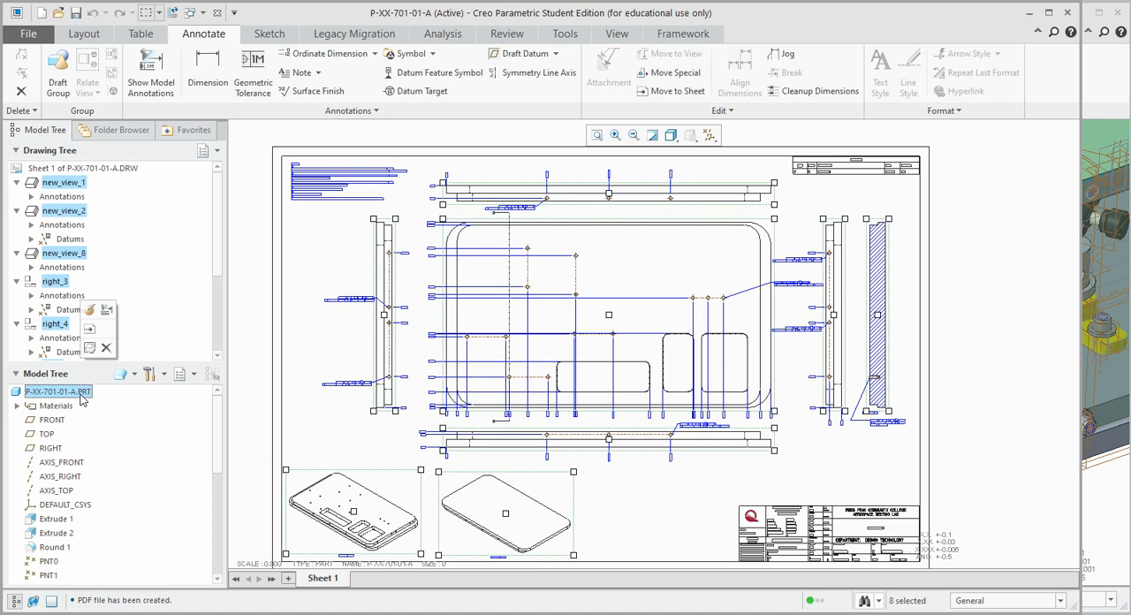
mouse_move(83, 403)
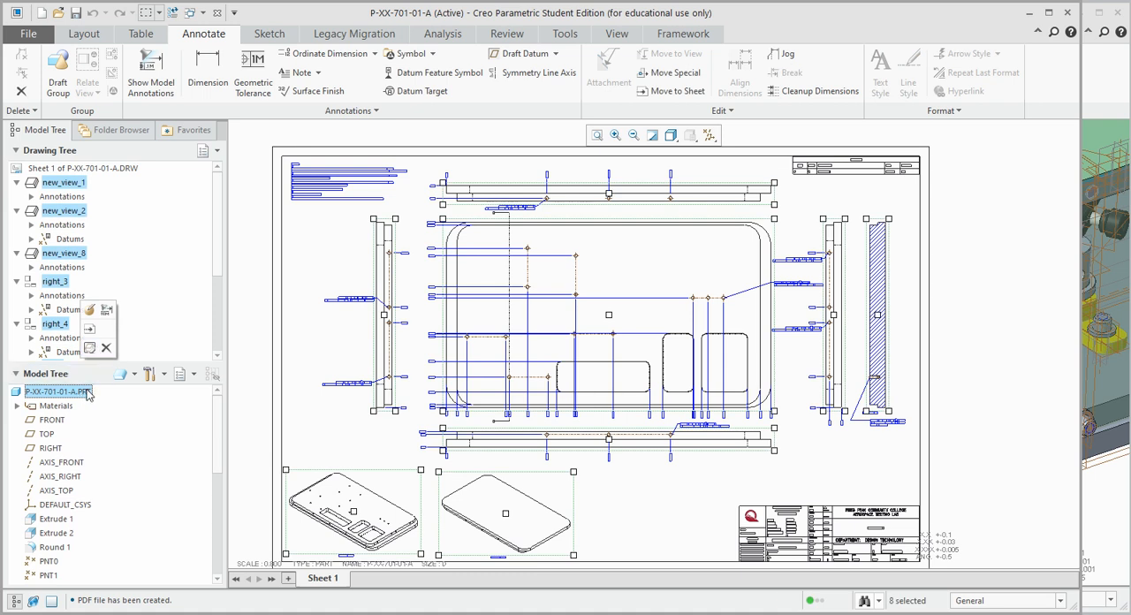
Open part P-XX-701-01-A in its own window and show the Model Intent tools
right_click(56, 389)
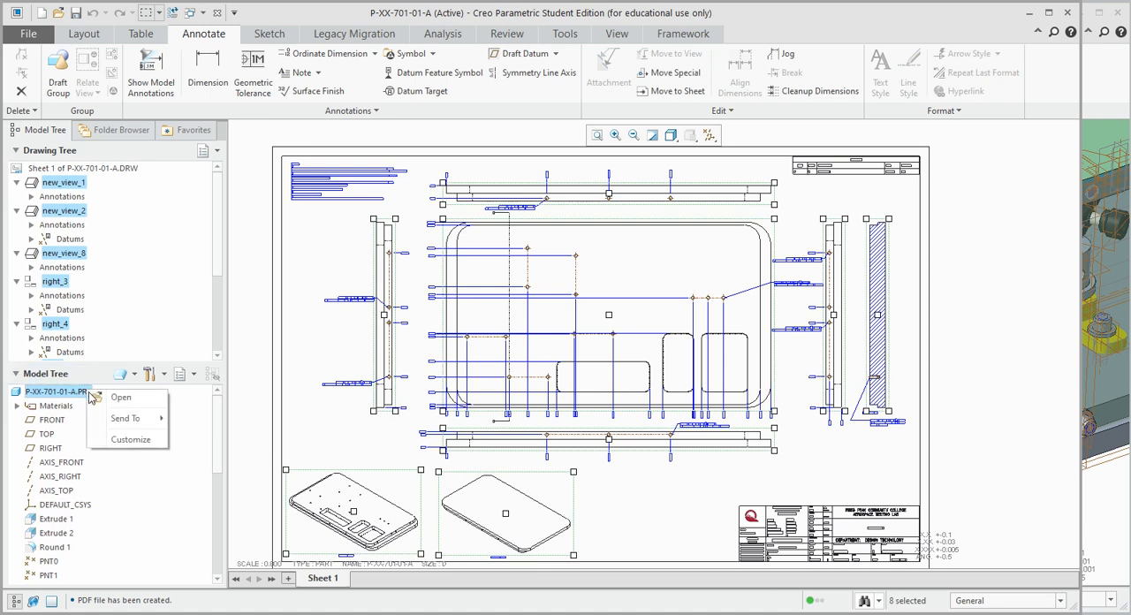
click(120, 396)
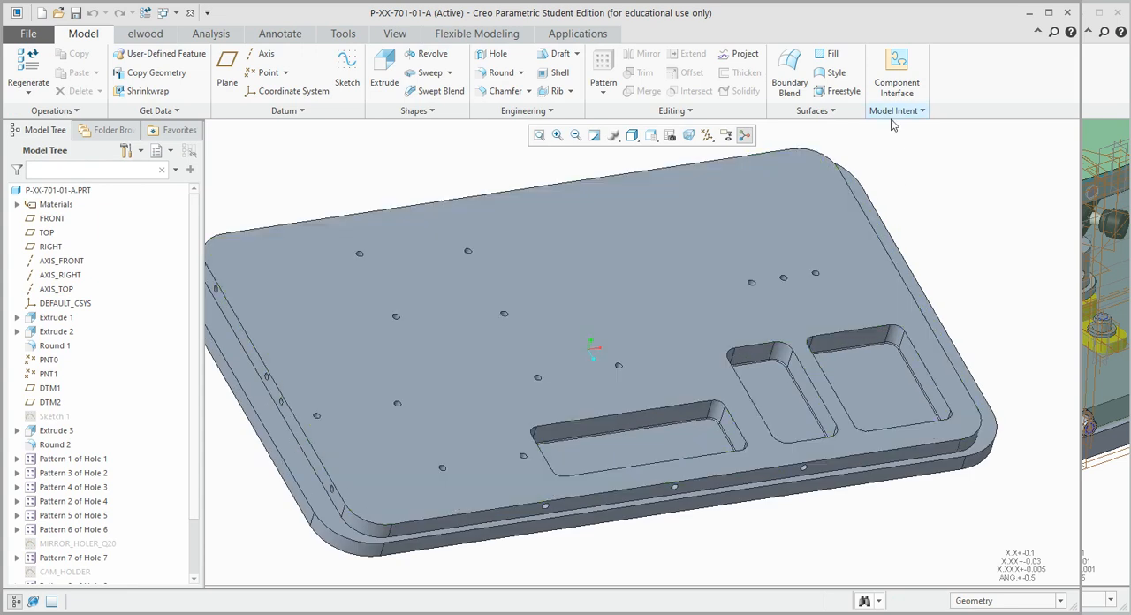
click(895, 110)
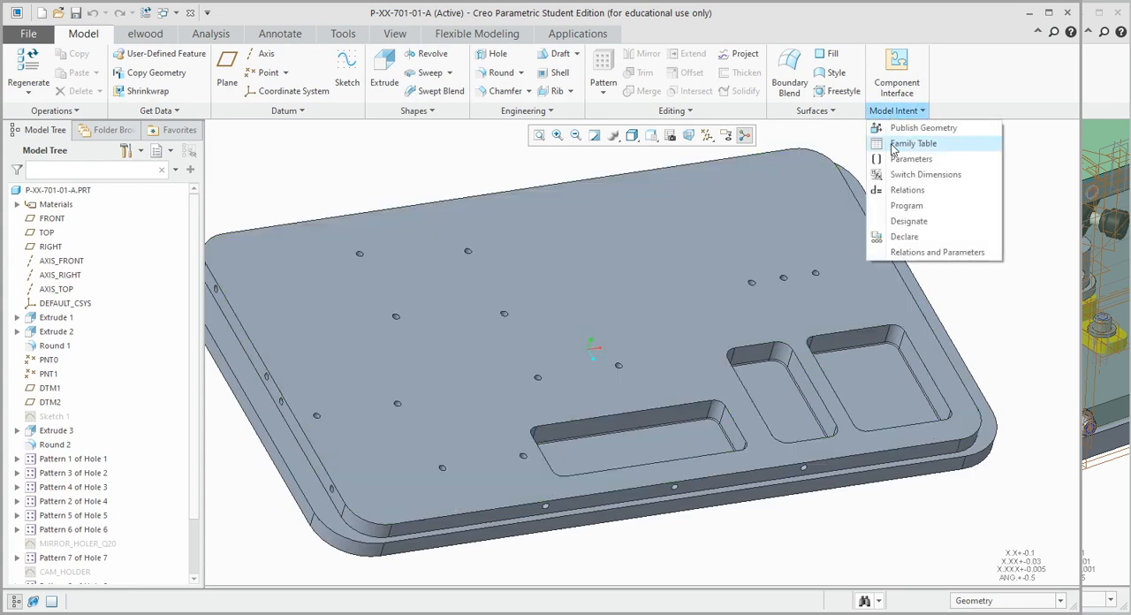
Add family table instance P-XX-701-01-B under the generic part and verify the instances
click(912, 143)
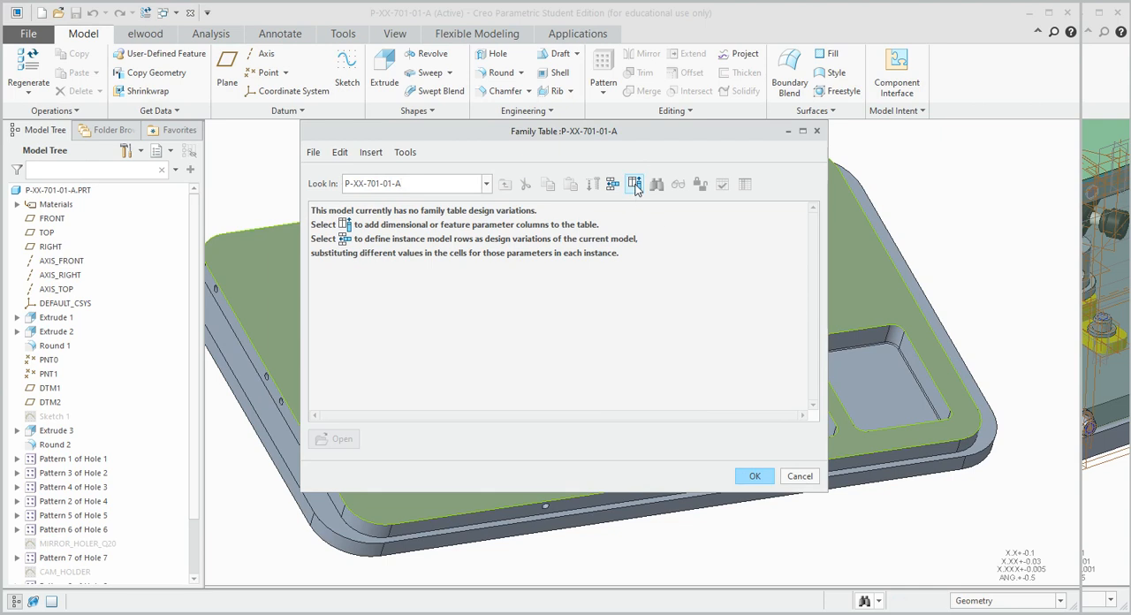
click(637, 184)
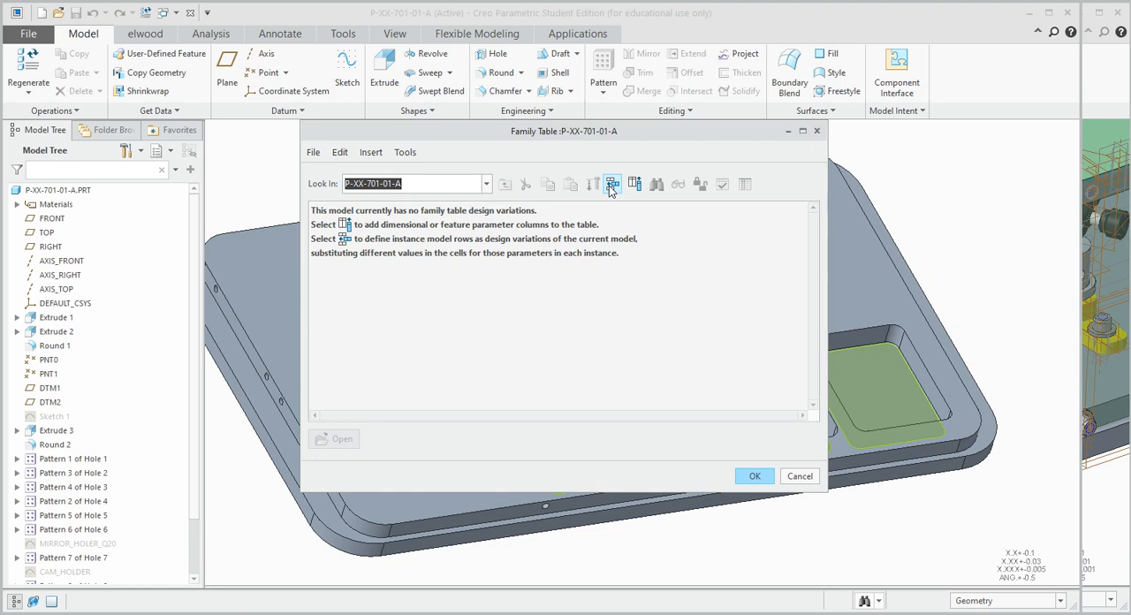
click(613, 184)
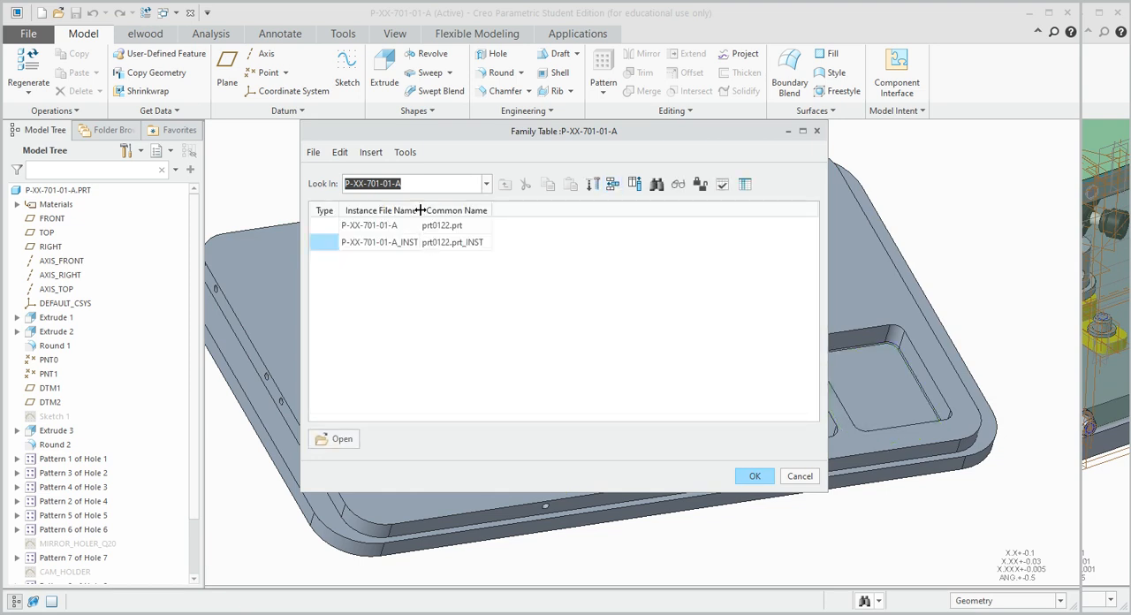
double_click(378, 242)
text(B)
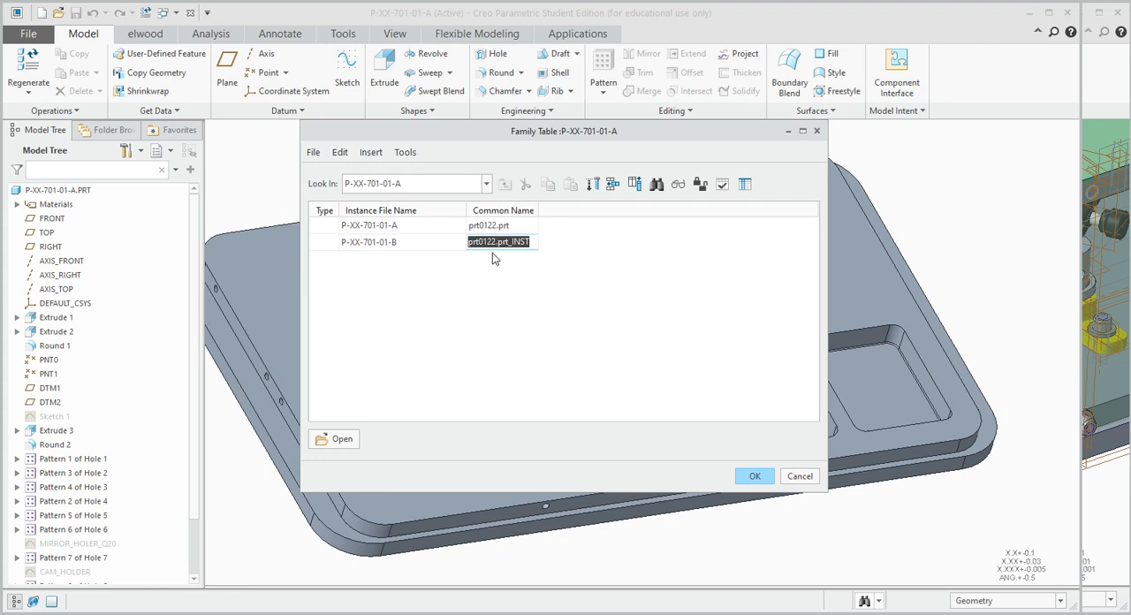
mouse_move(526, 263)
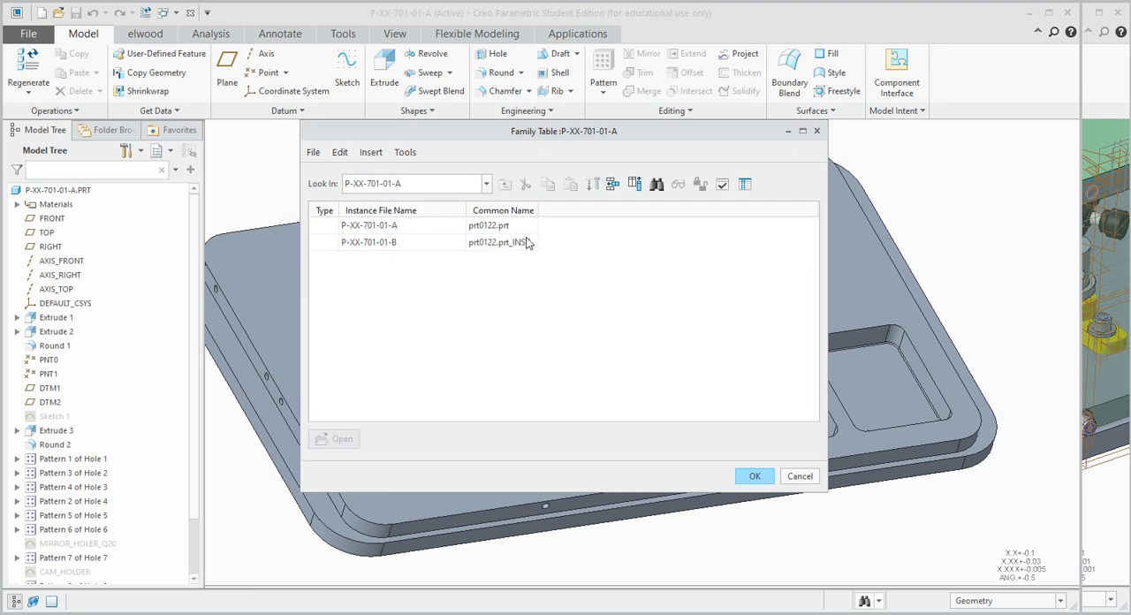
click(502, 242)
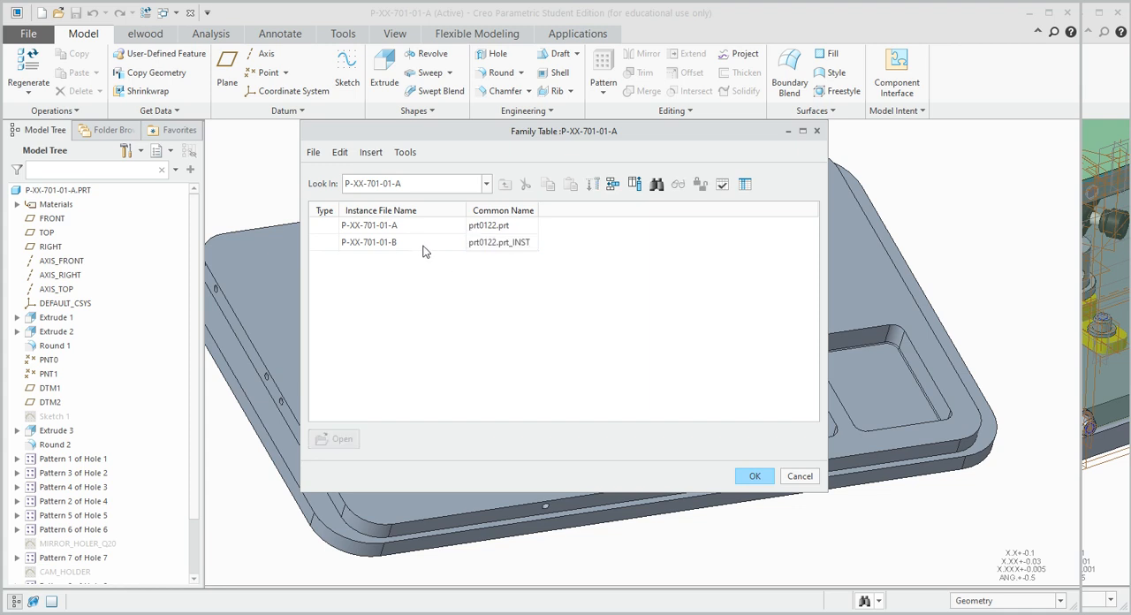
mouse_move(387, 258)
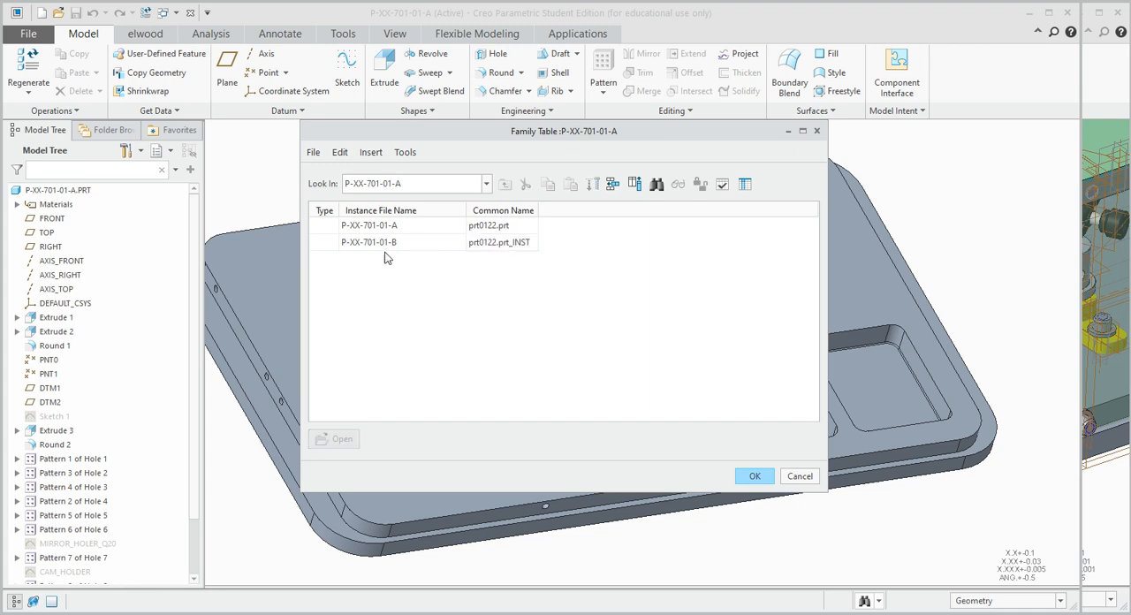
mouse_move(472, 362)
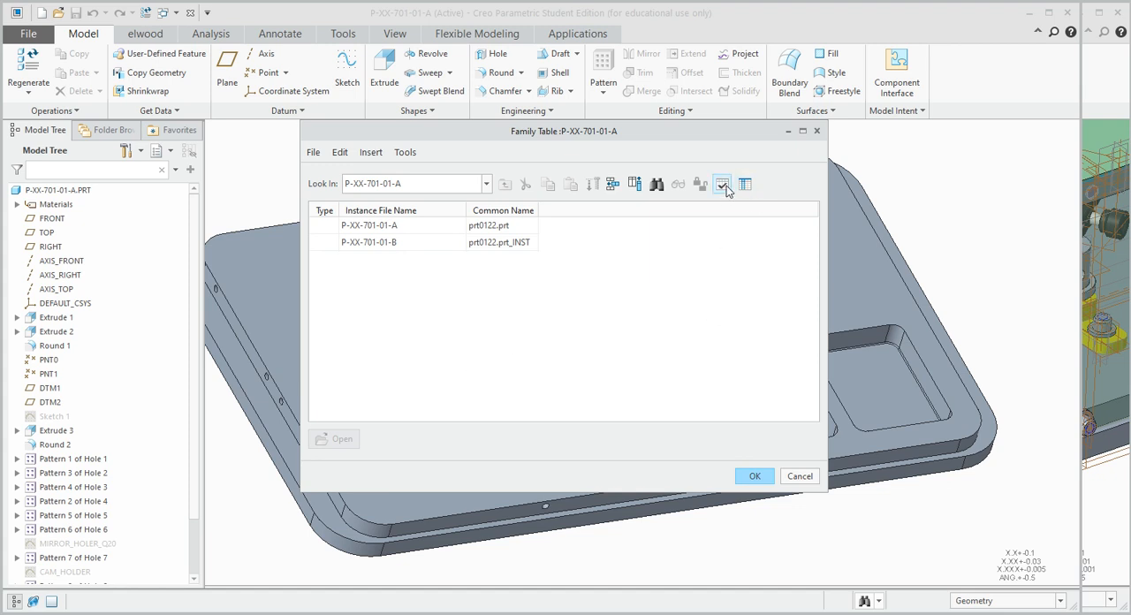
click(722, 184)
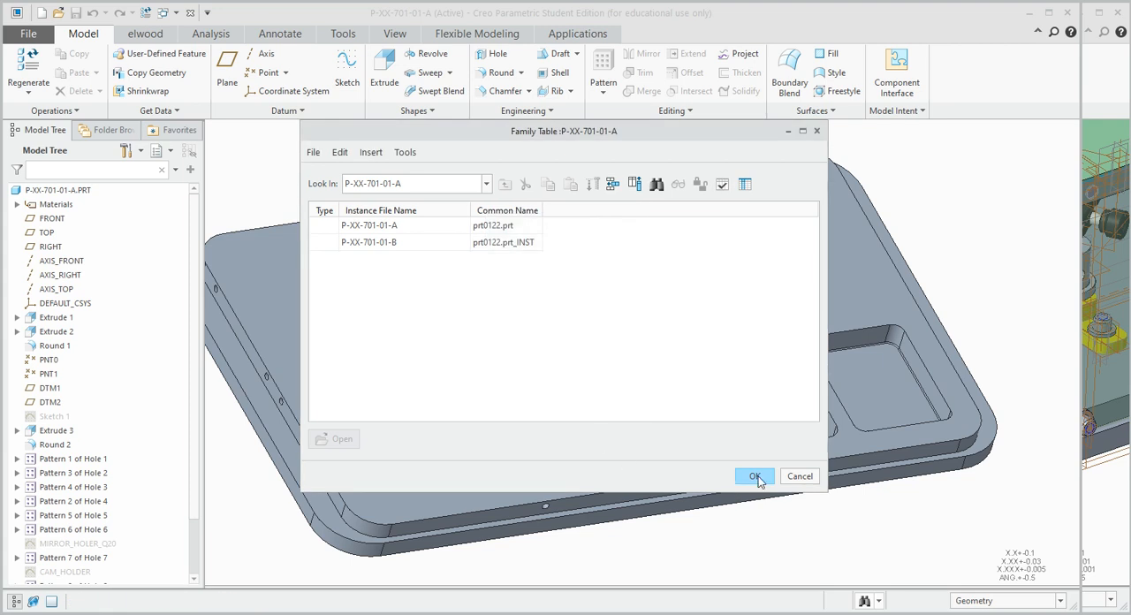
Accept the family table and switch back to the P-XX-701-01-A.DRW drawing window
click(755, 478)
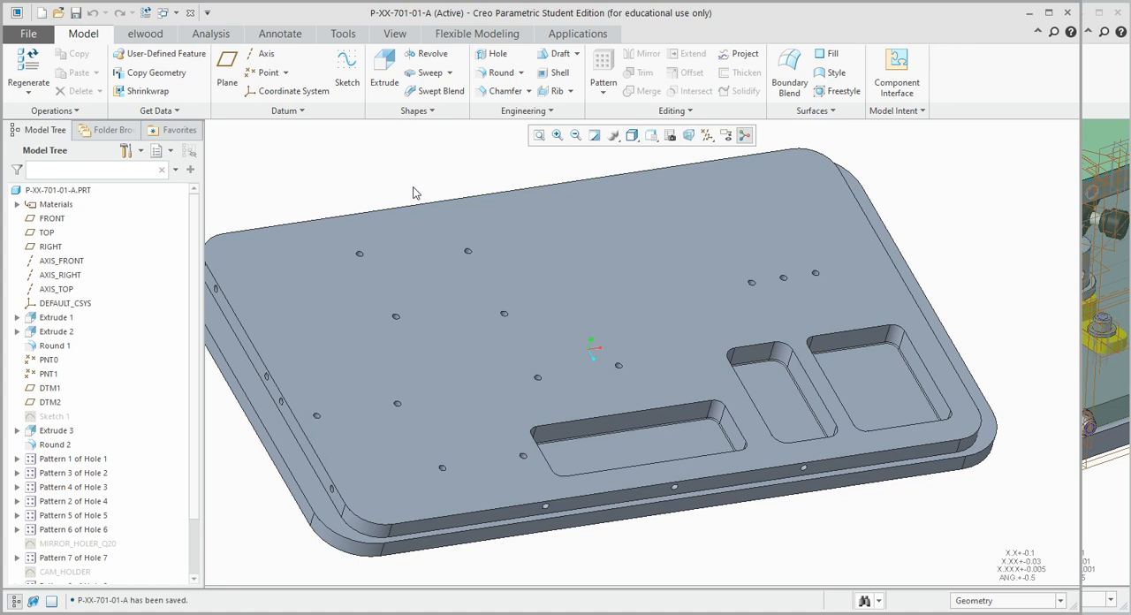
mouse_move(408, 180)
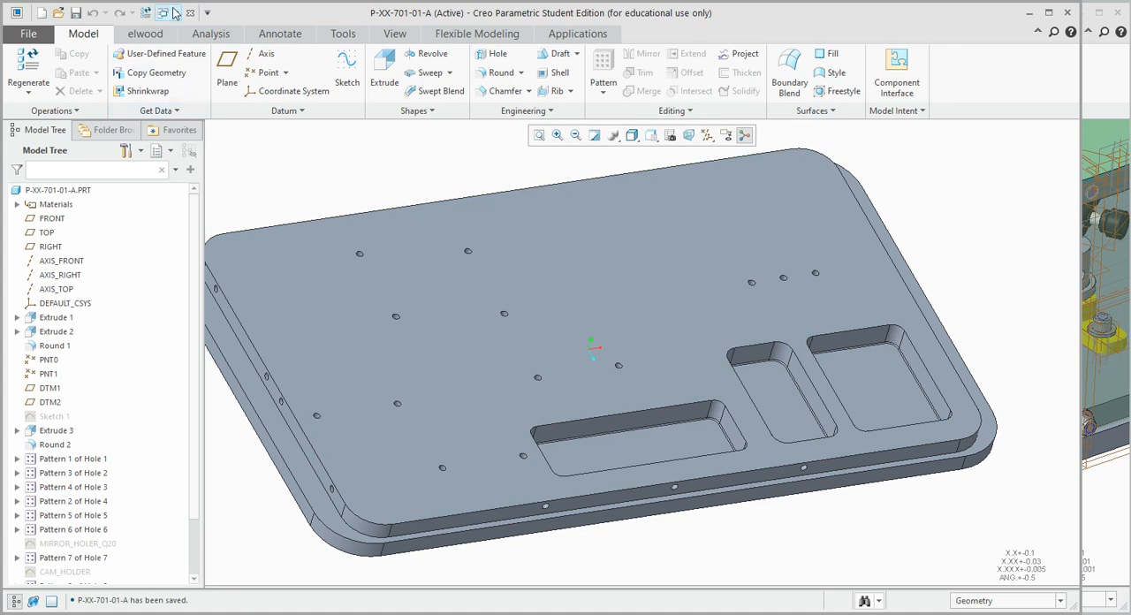
click(161, 22)
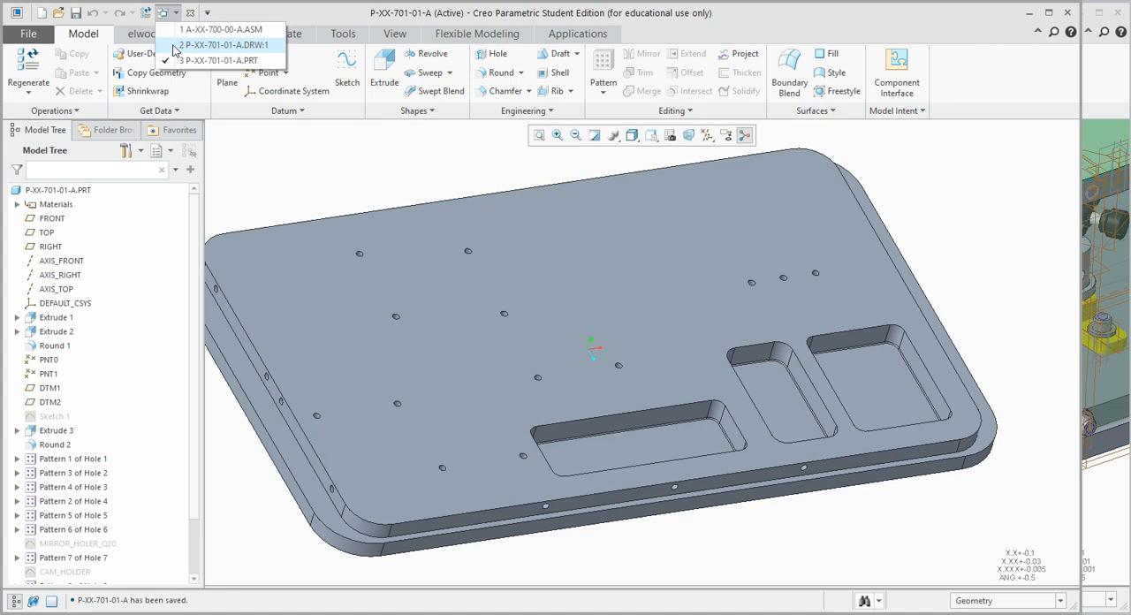
click(198, 42)
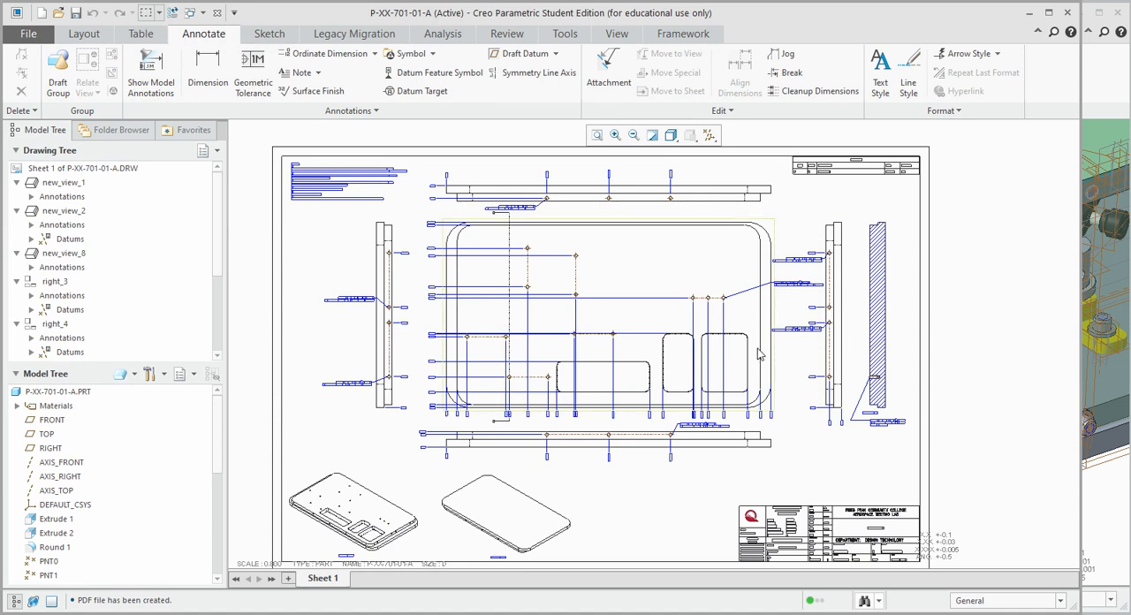
mouse_move(587, 244)
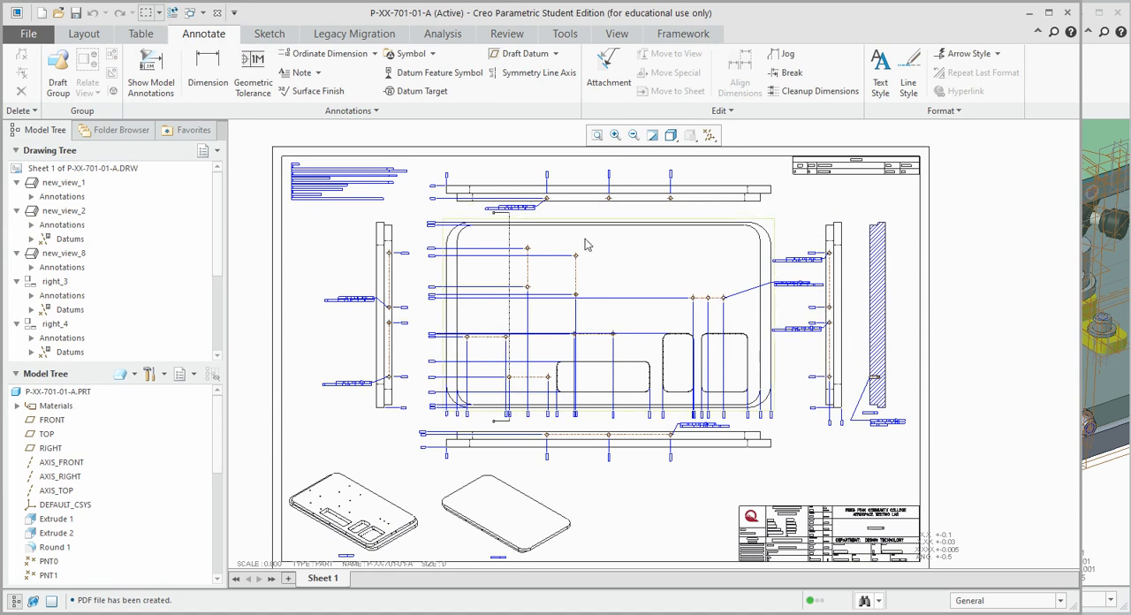
mouse_move(467, 338)
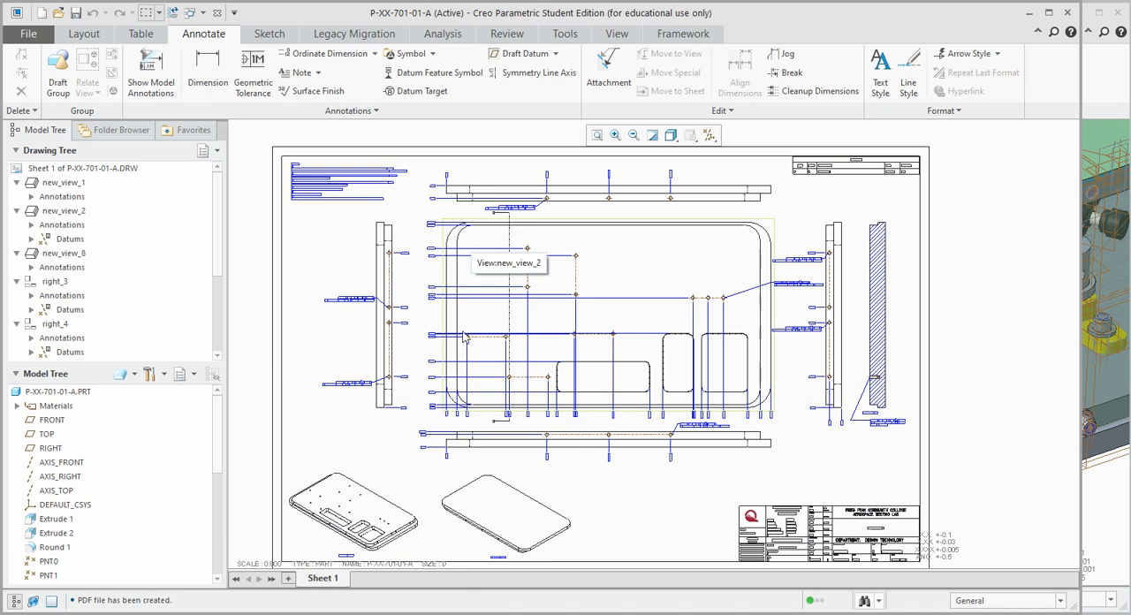
mouse_move(643, 382)
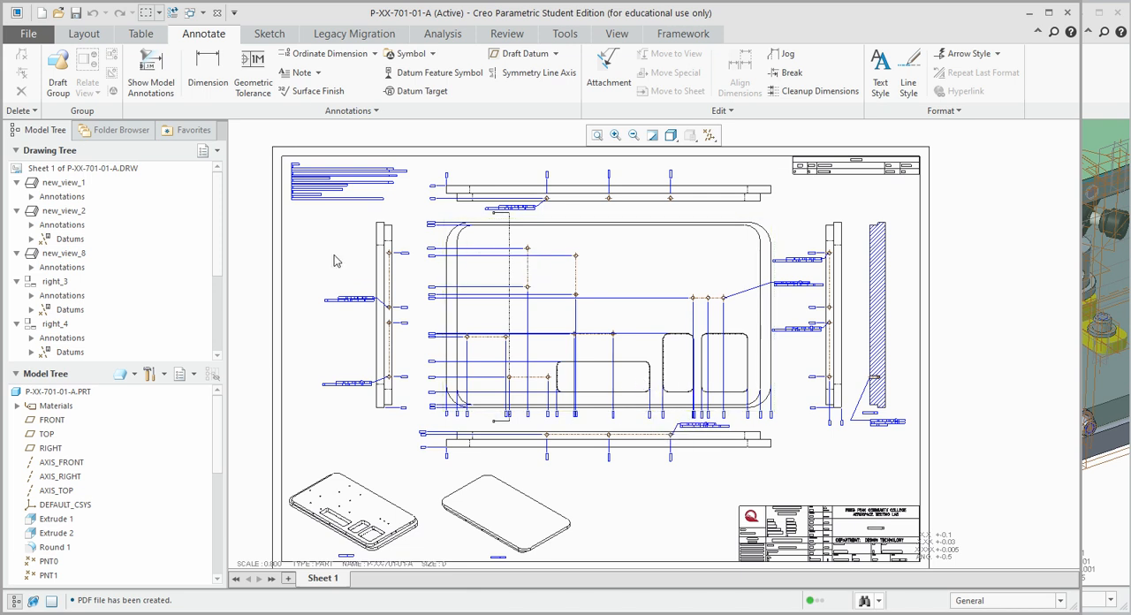
mouse_move(336, 241)
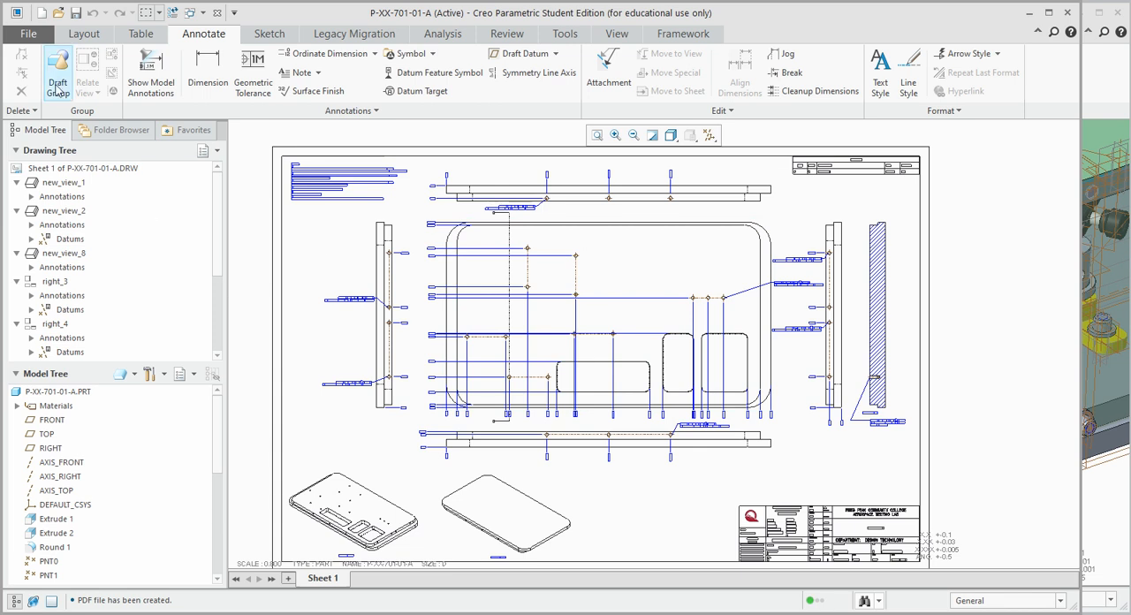
Save a copy of the drawing under the new name P-XX-701-01-B
click(34, 35)
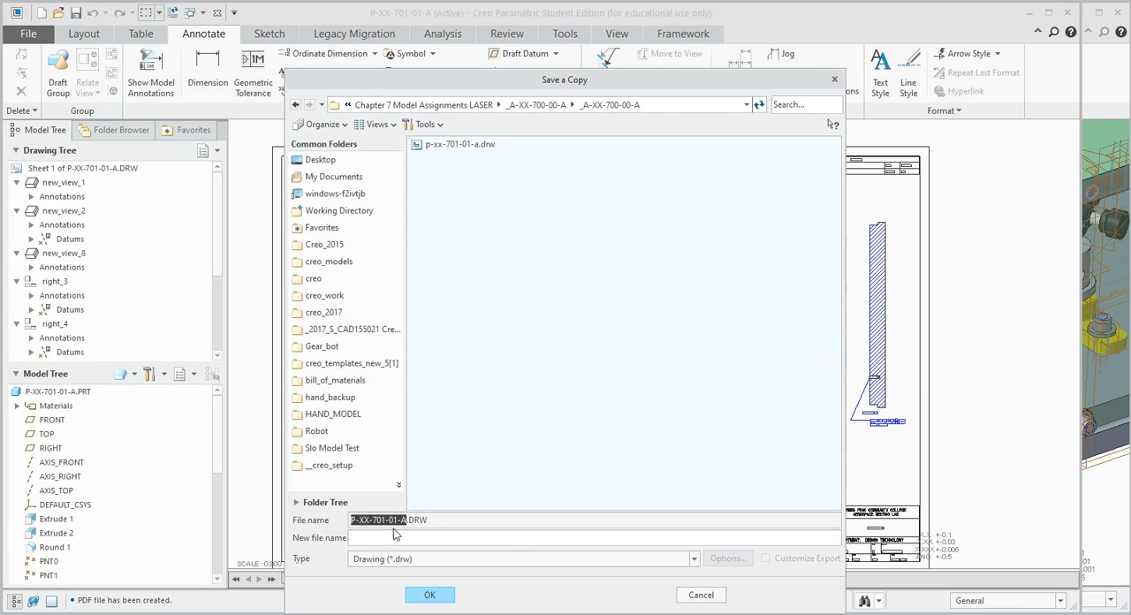
text(P-XX-701-01-A)
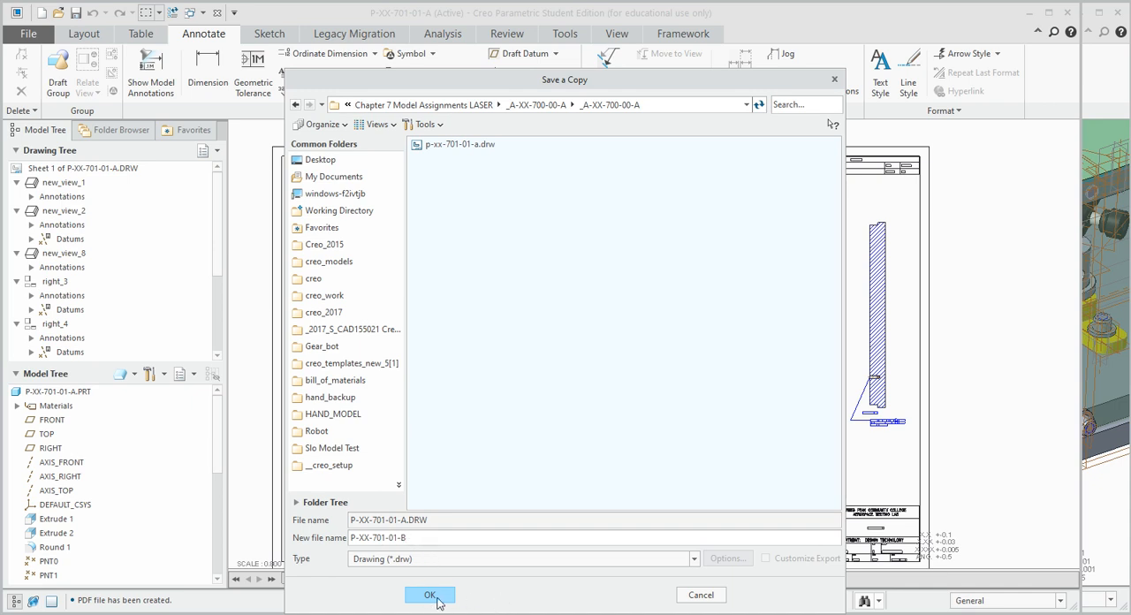
click(420, 594)
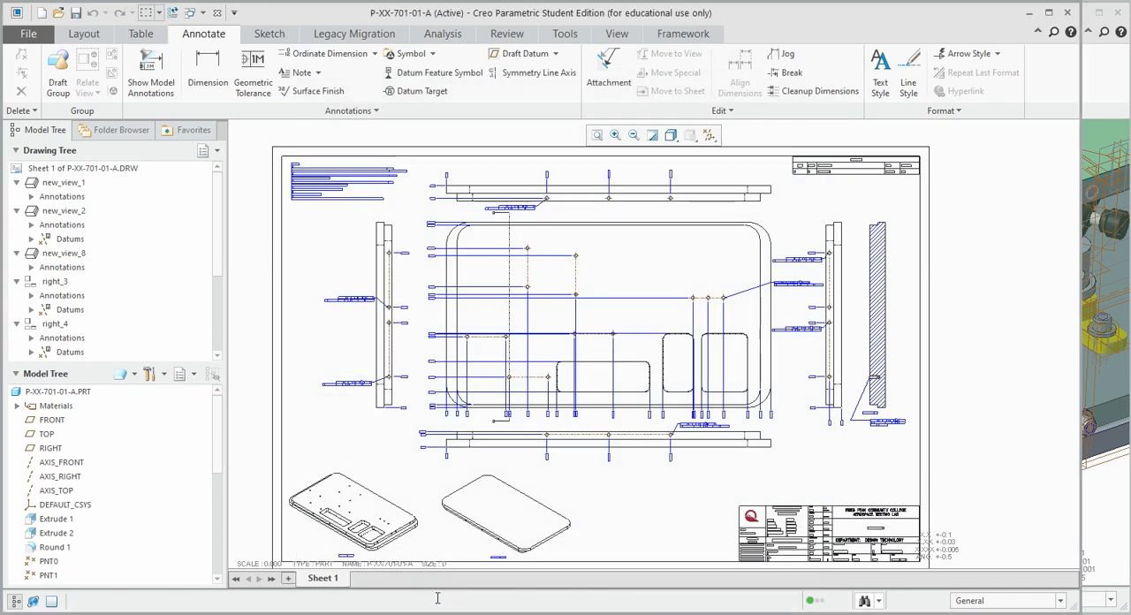
mouse_move(325, 264)
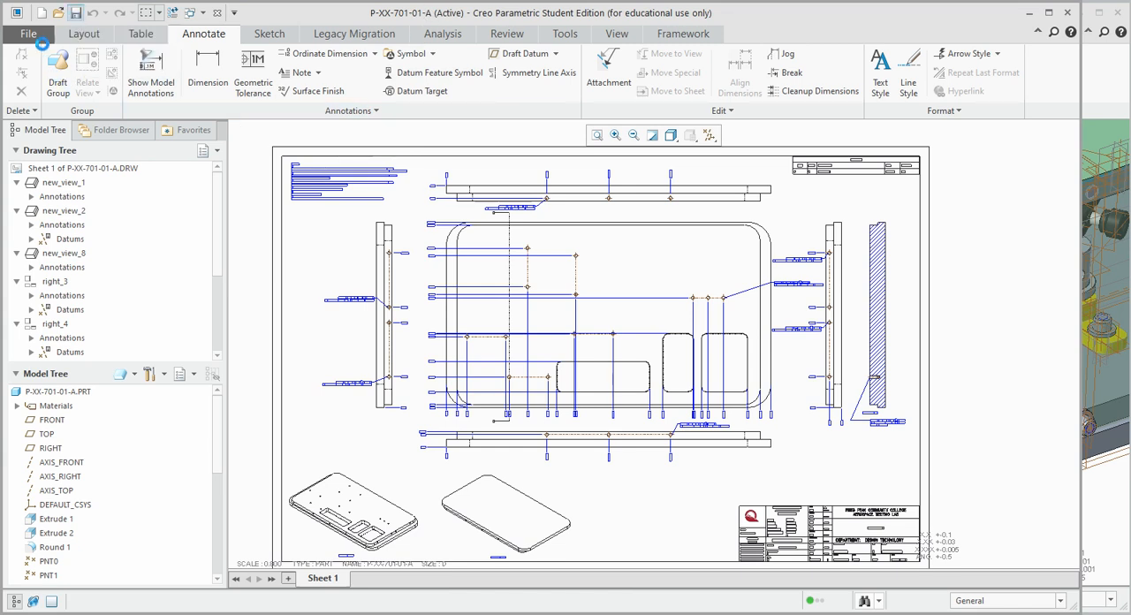
Open the copied drawing p-xx-701-01-b.drw from the File menu
click(28, 34)
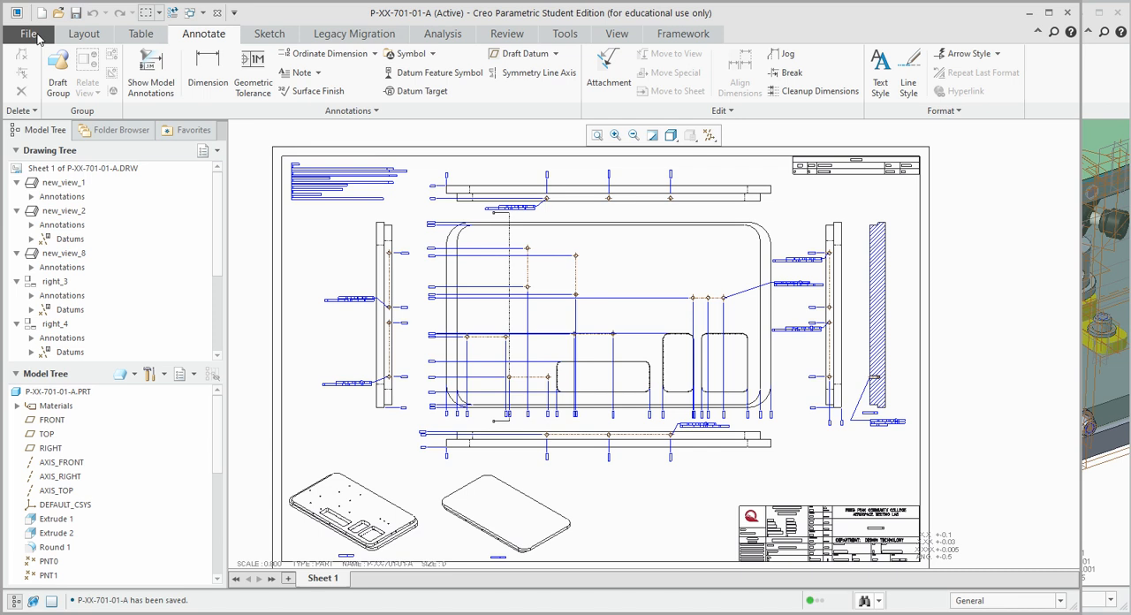
click(32, 34)
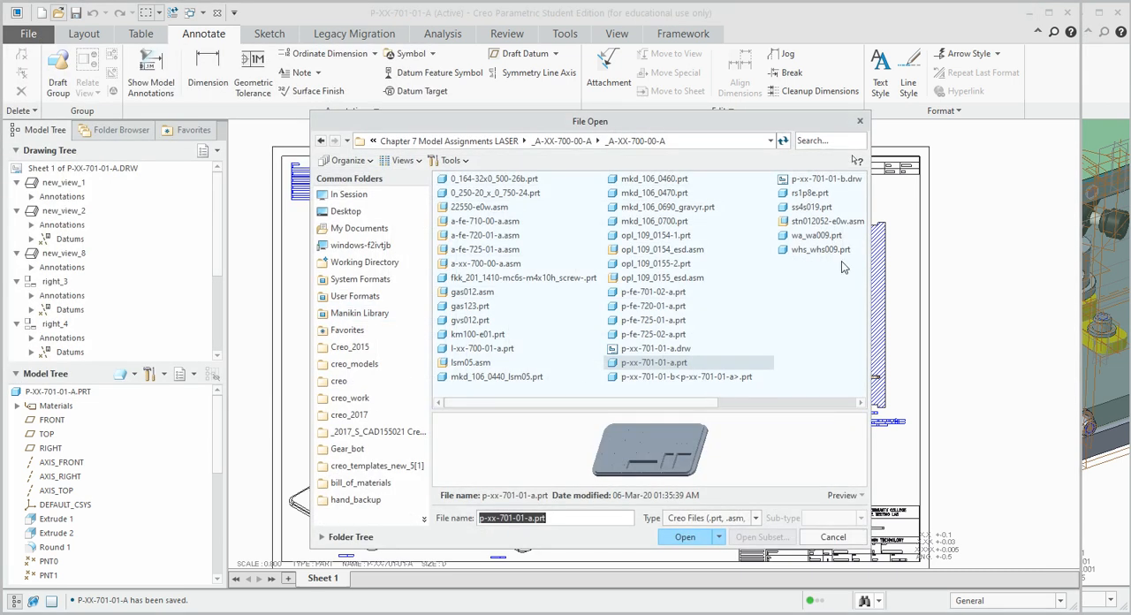
click(820, 179)
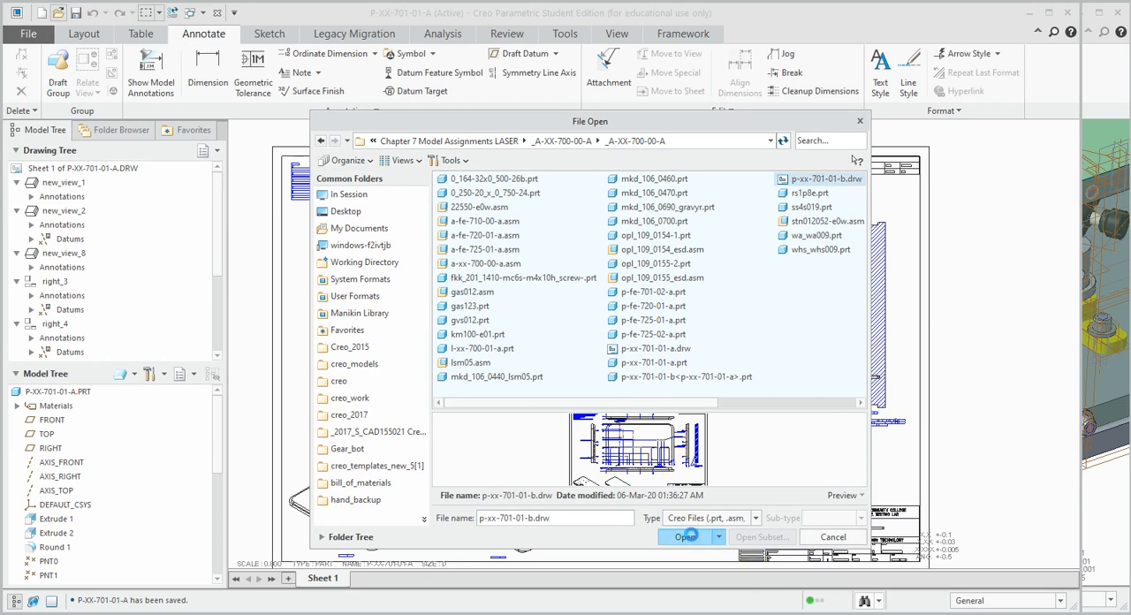
click(689, 537)
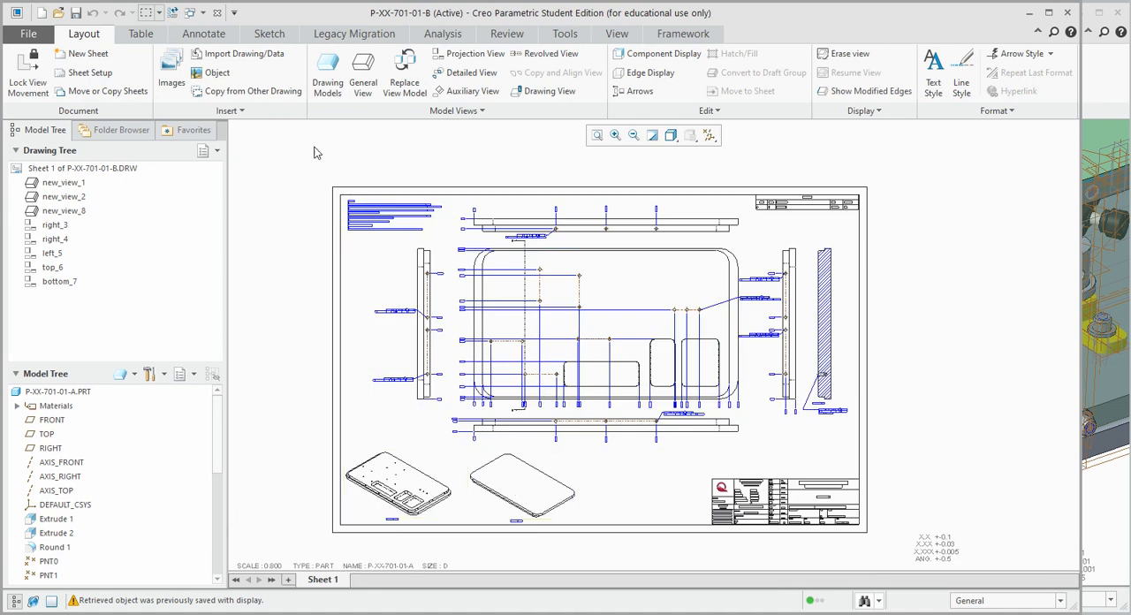
Replace the drawing model with family instance P-XX-701-01-B via Drawing Models
click(327, 67)
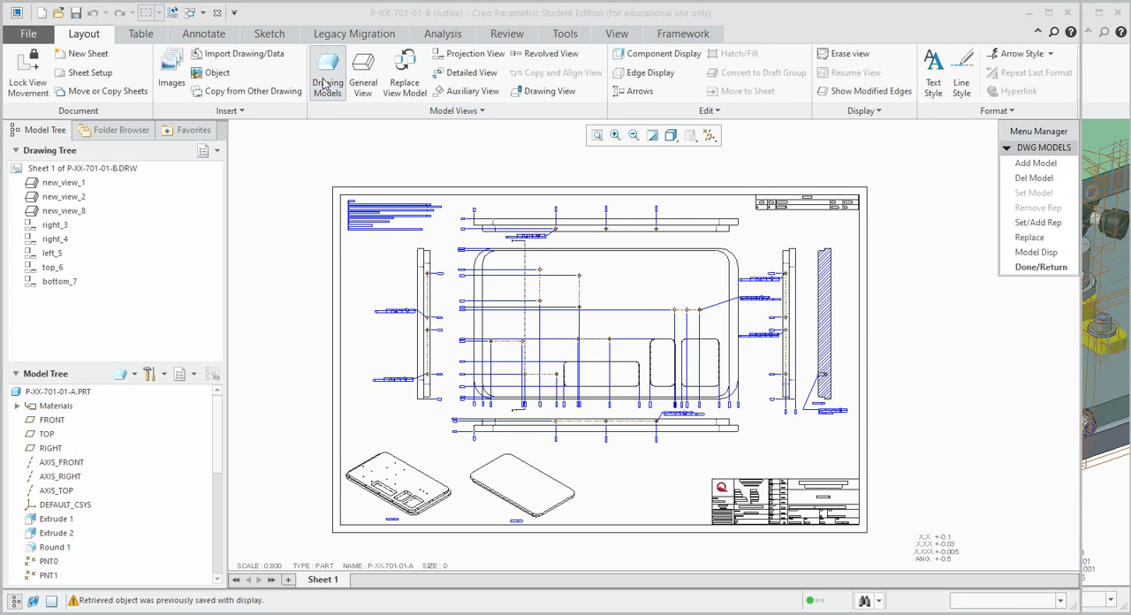
mouse_move(573, 408)
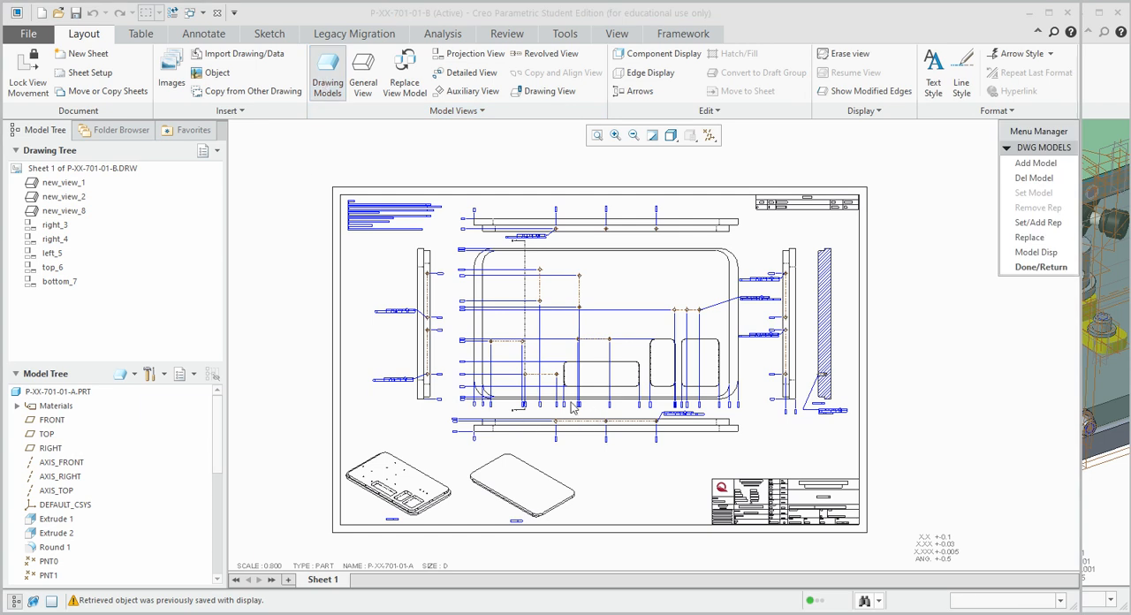
mouse_move(636, 281)
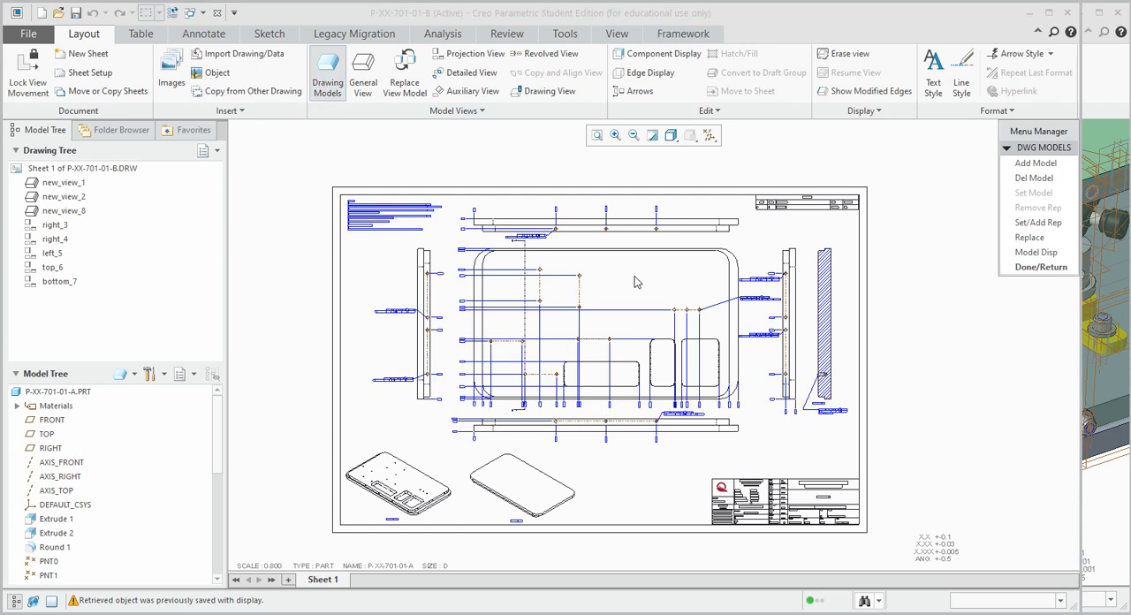
mouse_move(703, 390)
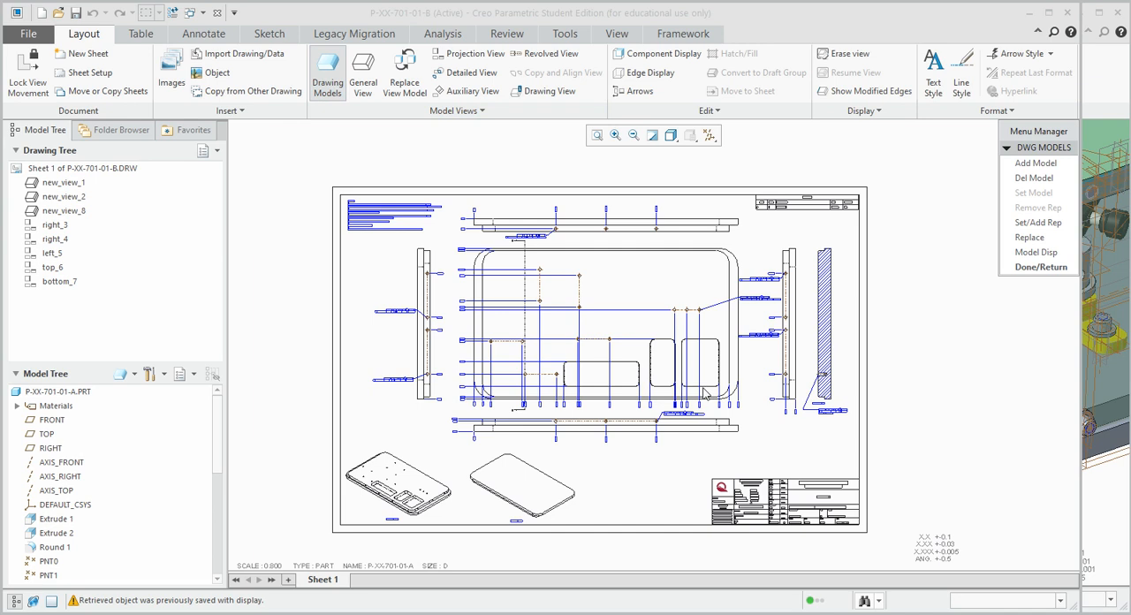
mouse_move(1031, 237)
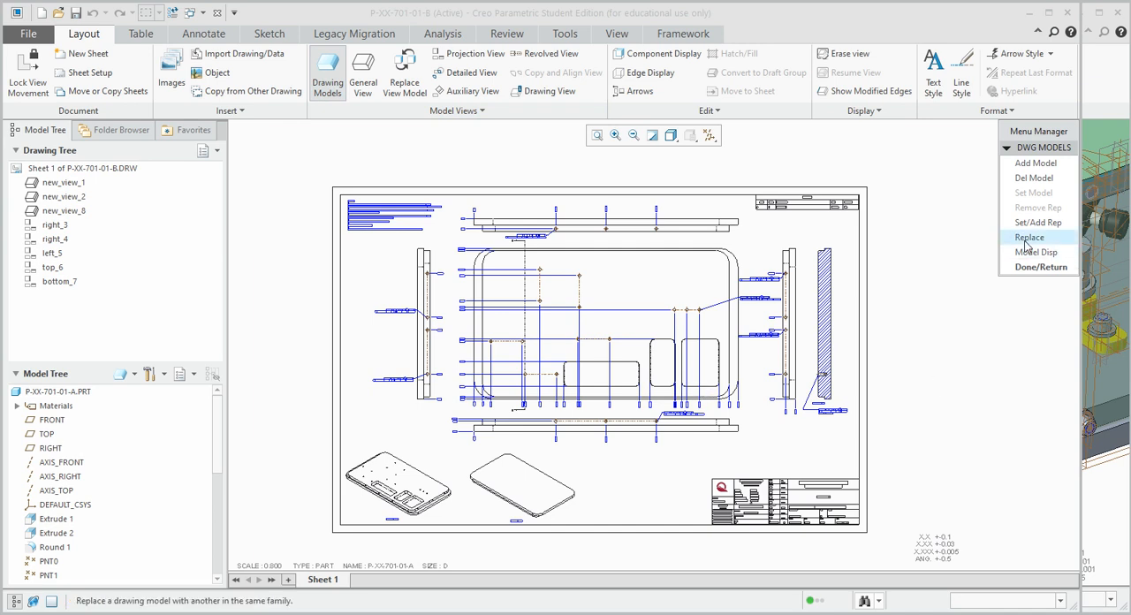
click(1029, 237)
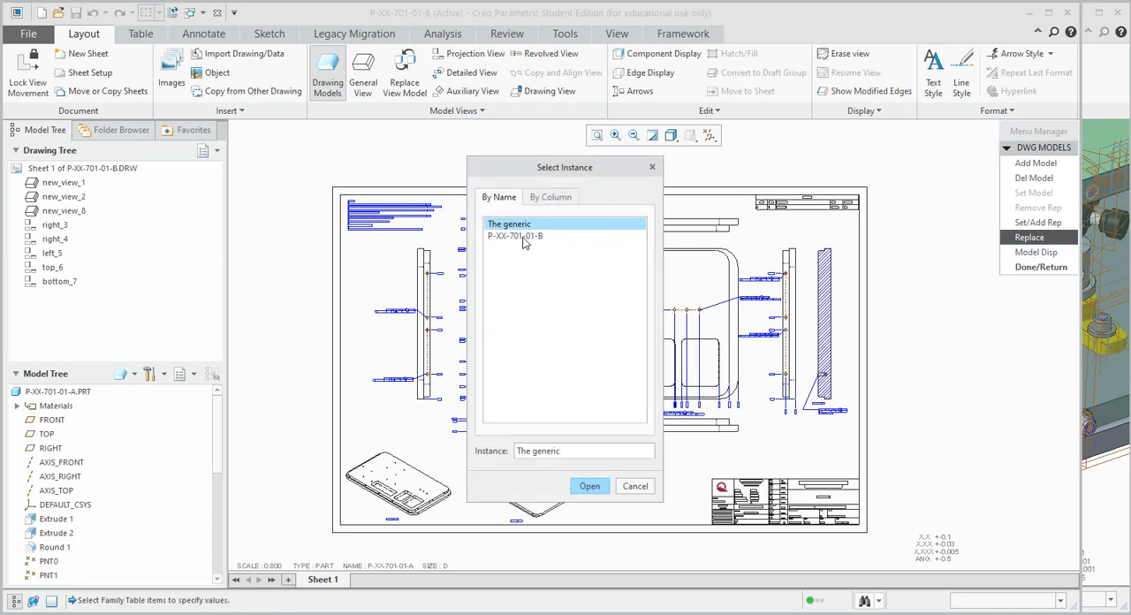
click(530, 237)
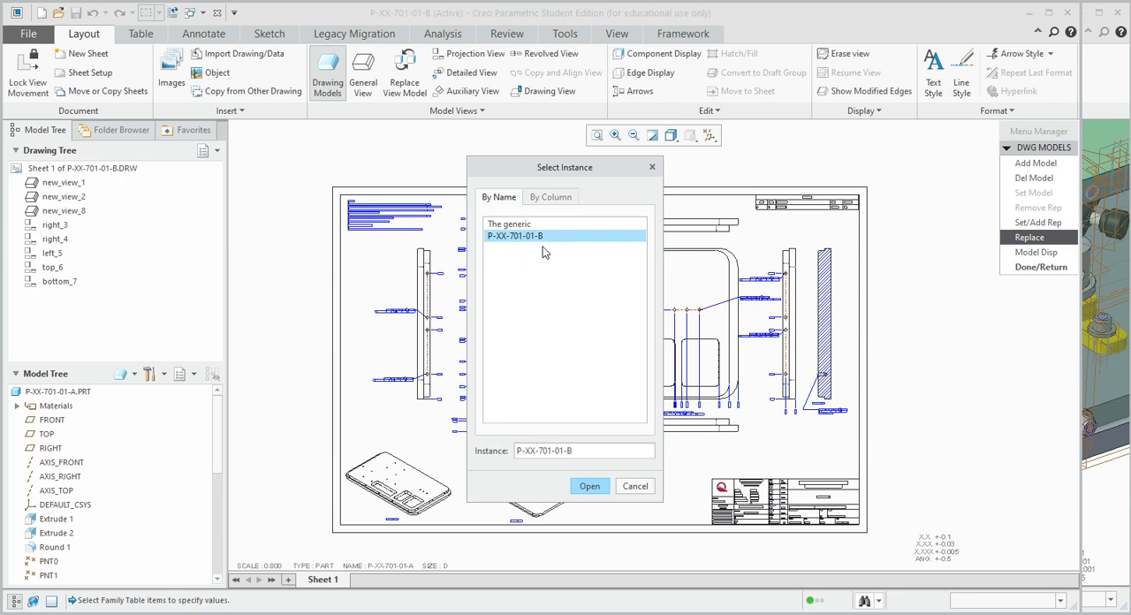
click(591, 484)
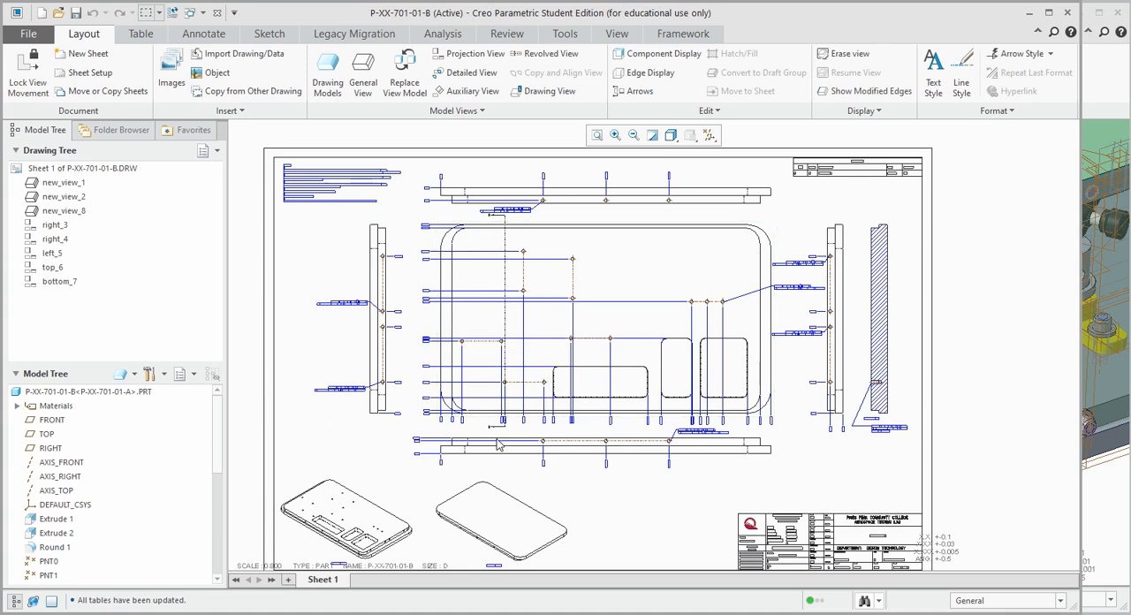
mouse_move(74, 398)
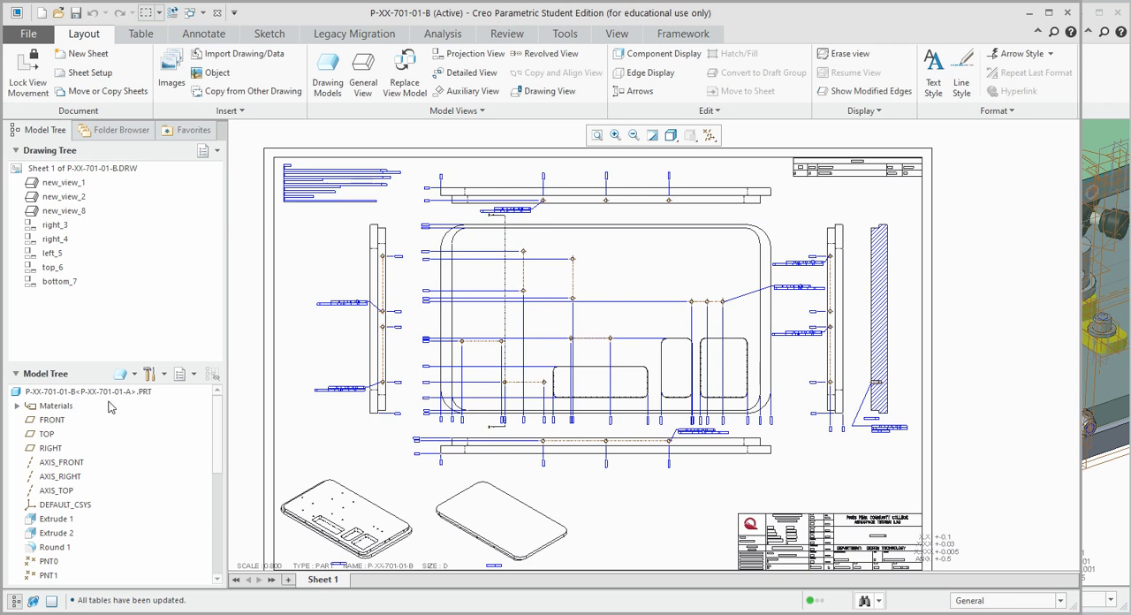
mouse_move(51, 405)
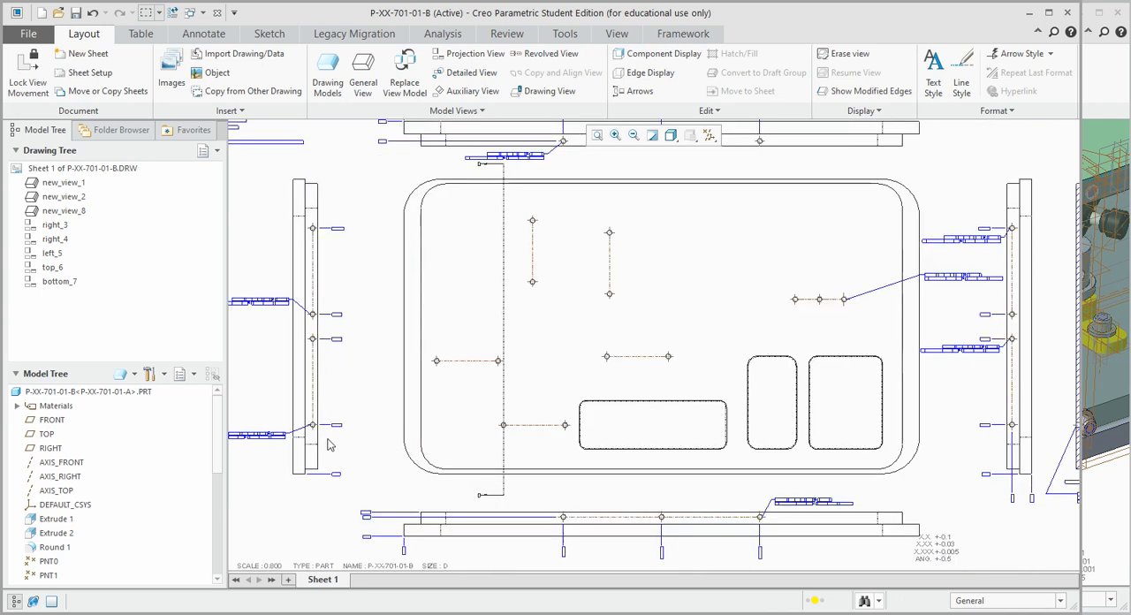
mouse_move(378, 392)
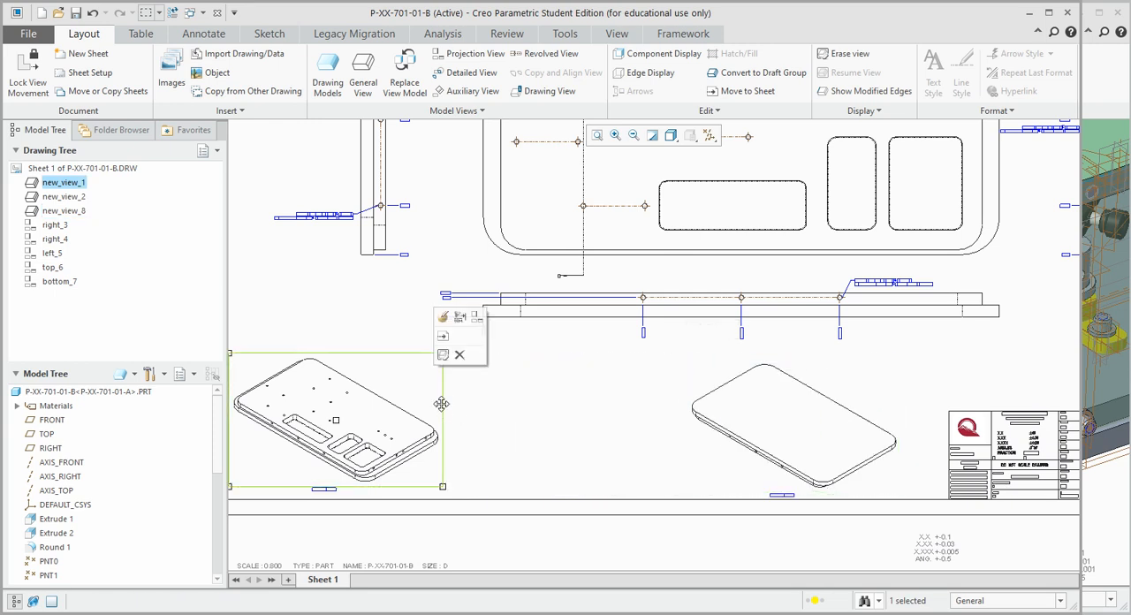
drag(334, 421, 520, 428)
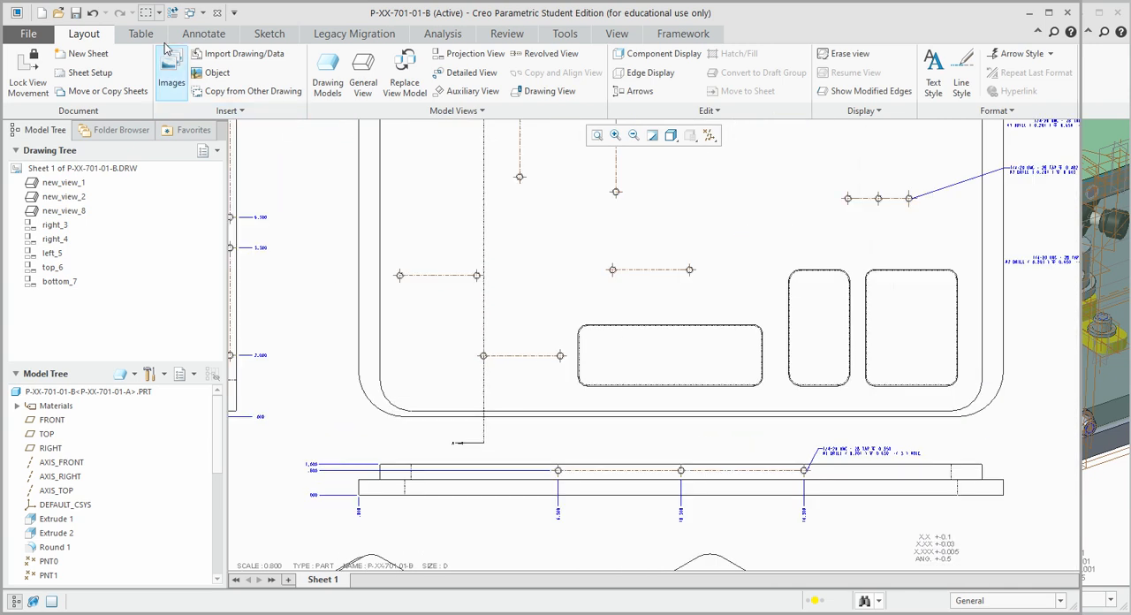
Create a hole table for standard and sketched holes with Hole No., X, Y and diameter columns
click(138, 34)
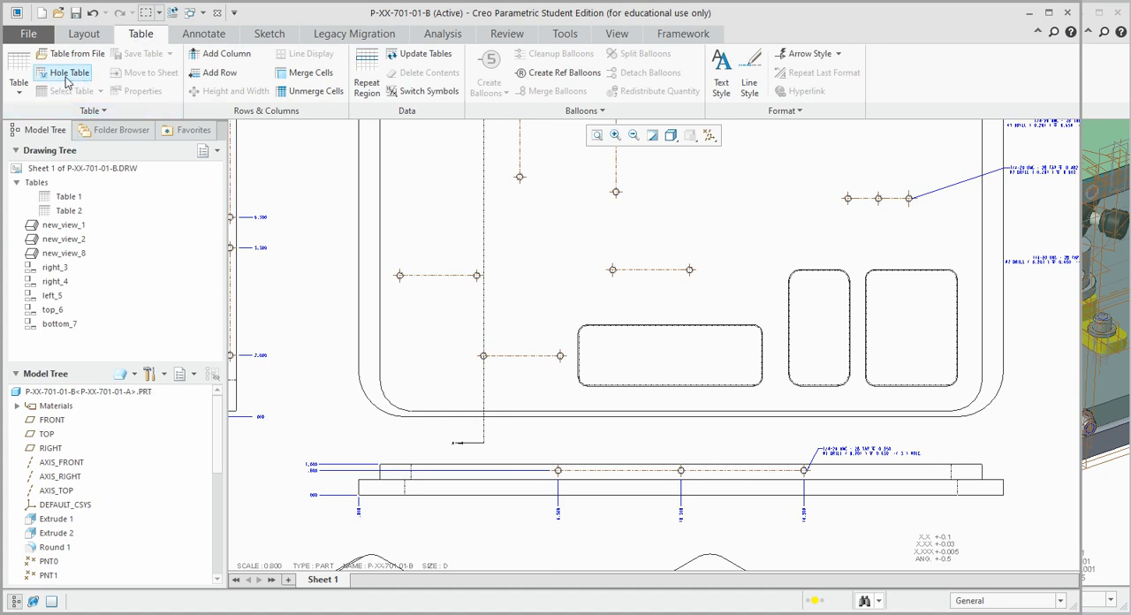
click(63, 72)
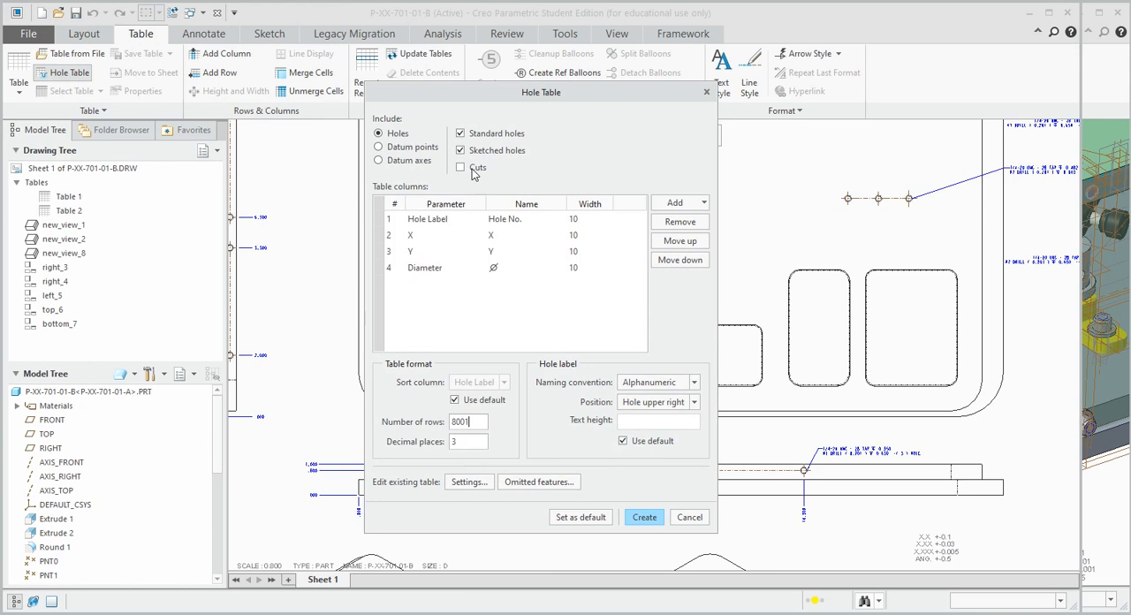
drag(541, 92, 216, 103)
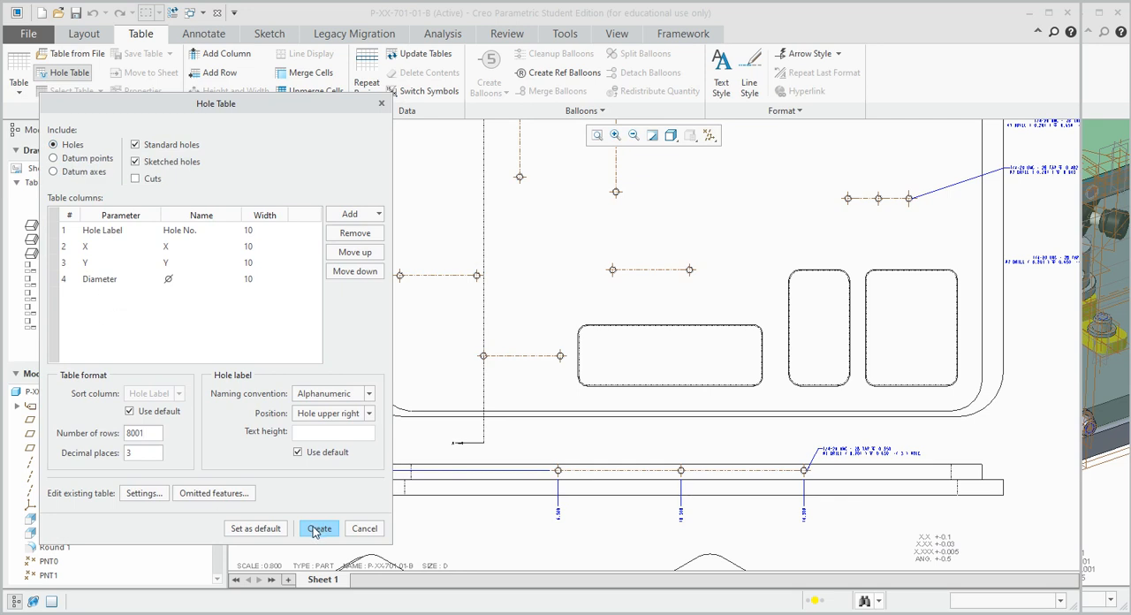
click(318, 528)
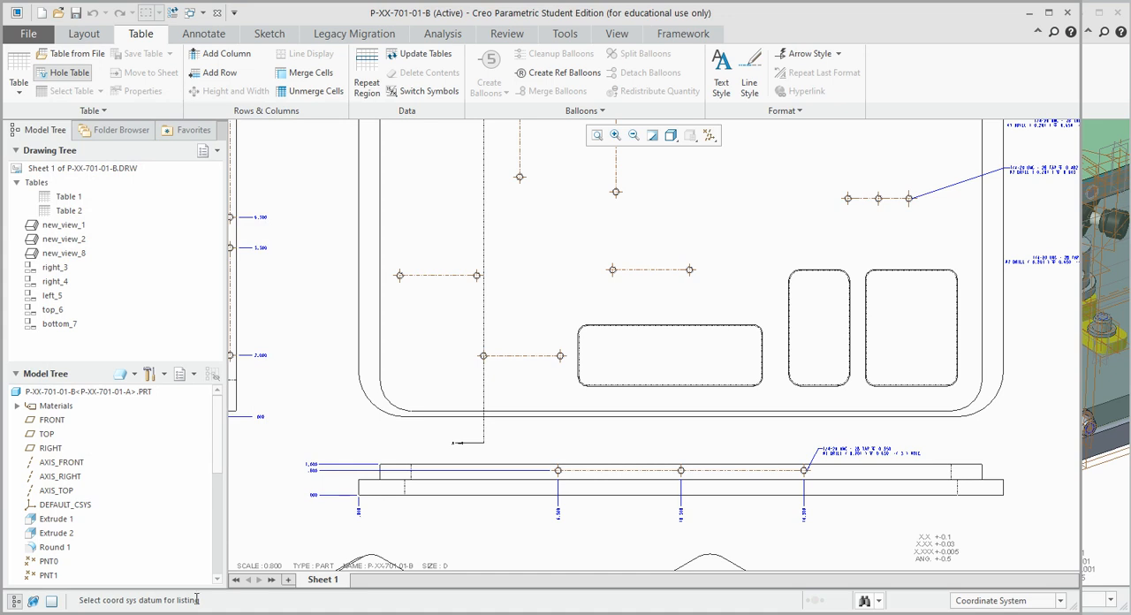
Show coordinate systems as the table reference and confirm the hole chart's column width
click(710, 135)
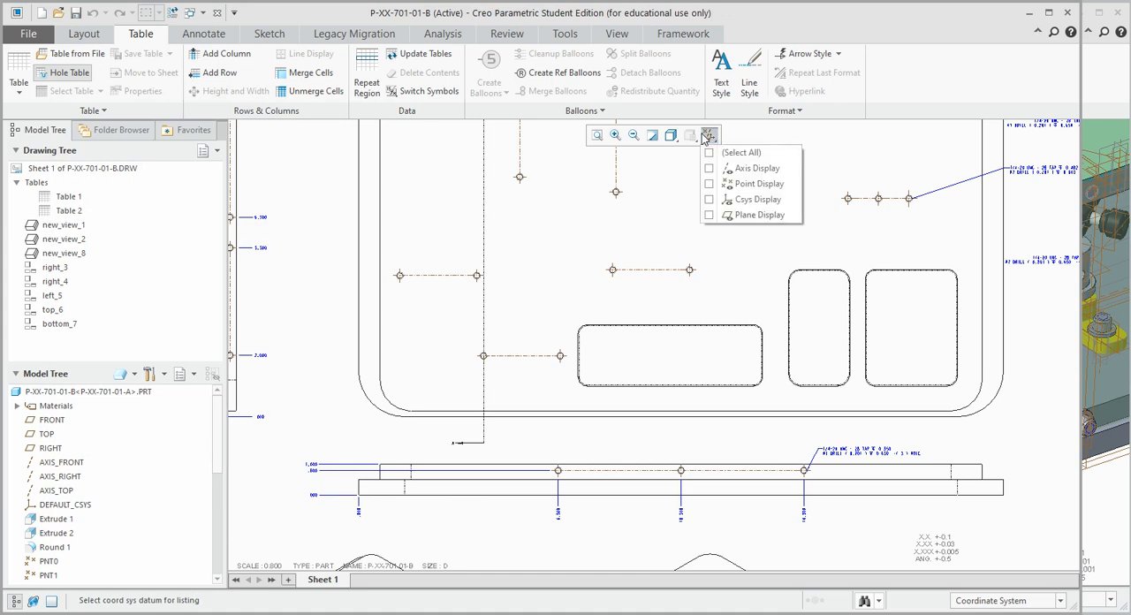
click(709, 198)
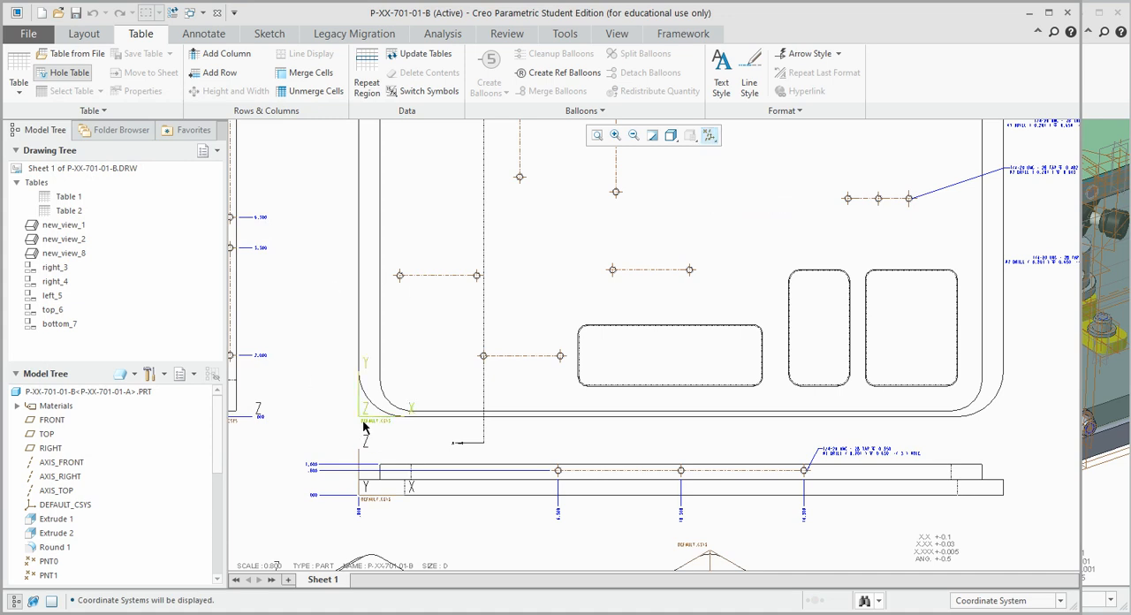
mouse_move(364, 427)
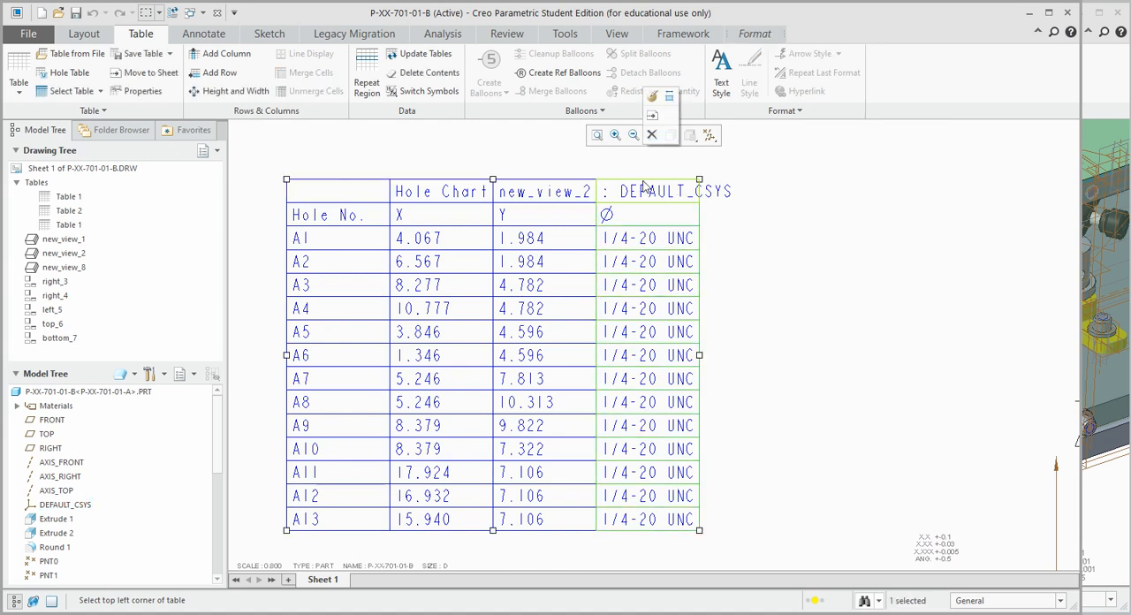
mouse_move(668, 95)
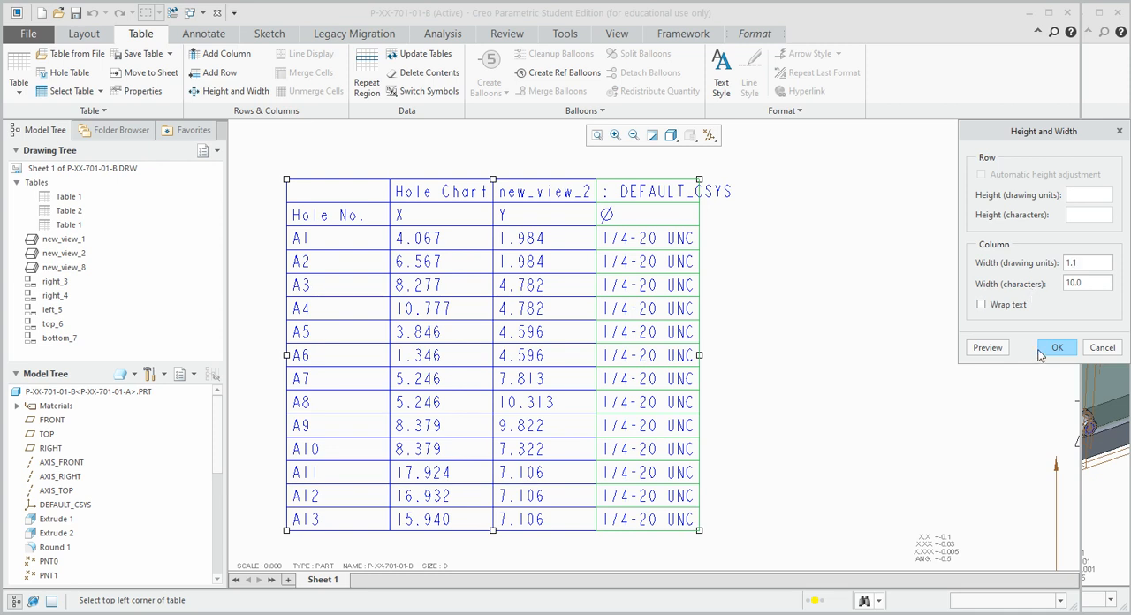
click(1057, 348)
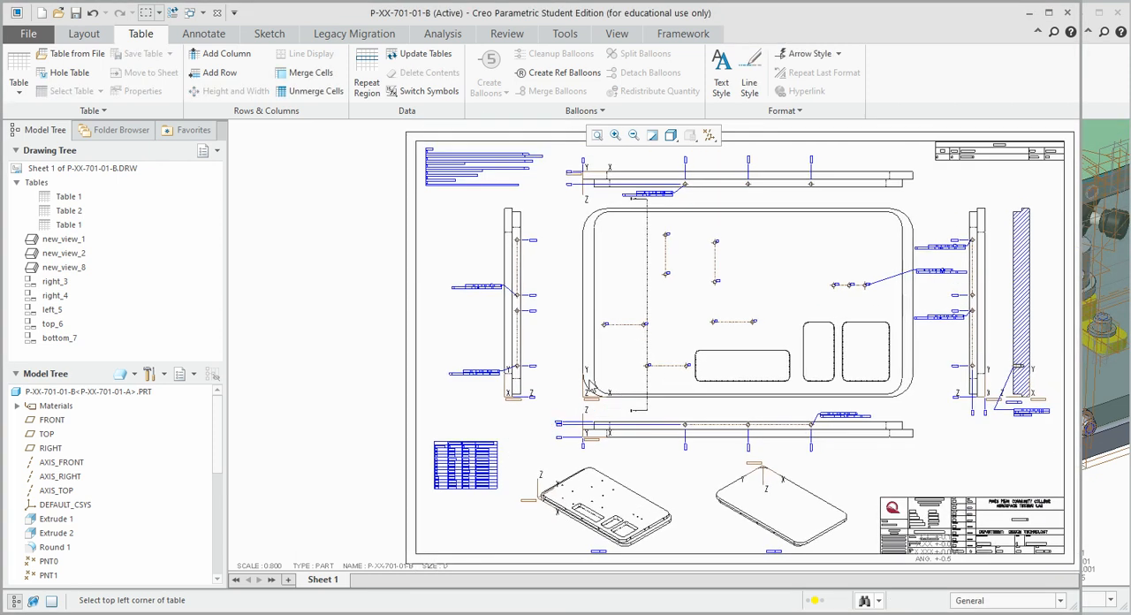
Place the A1–A13 hole chart on the sheet and zoom to the BASE PLATE title block
click(714, 135)
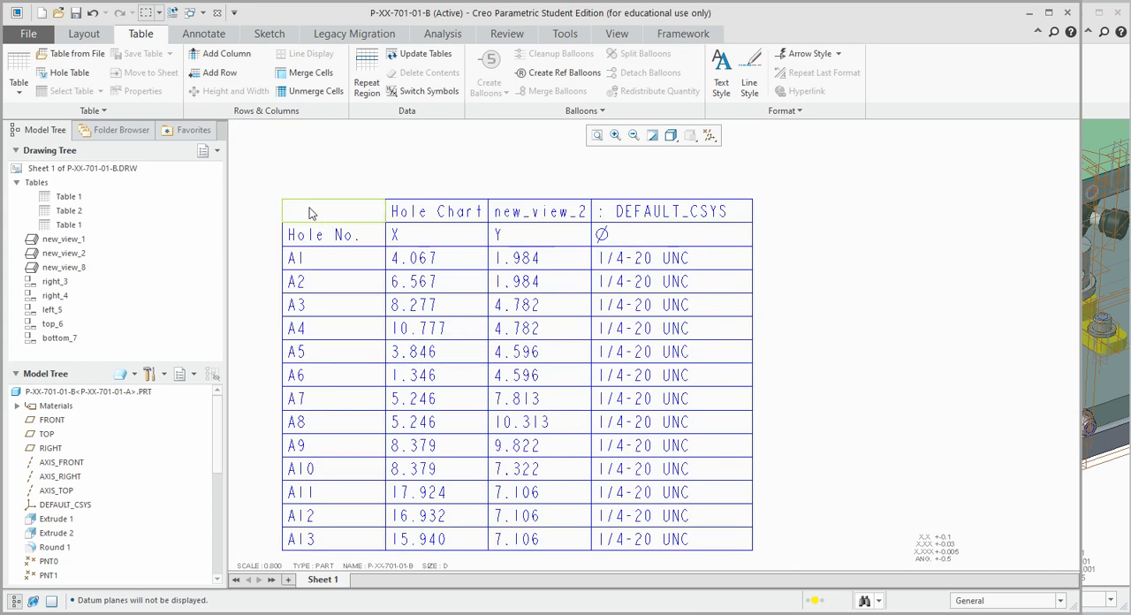
click(517, 471)
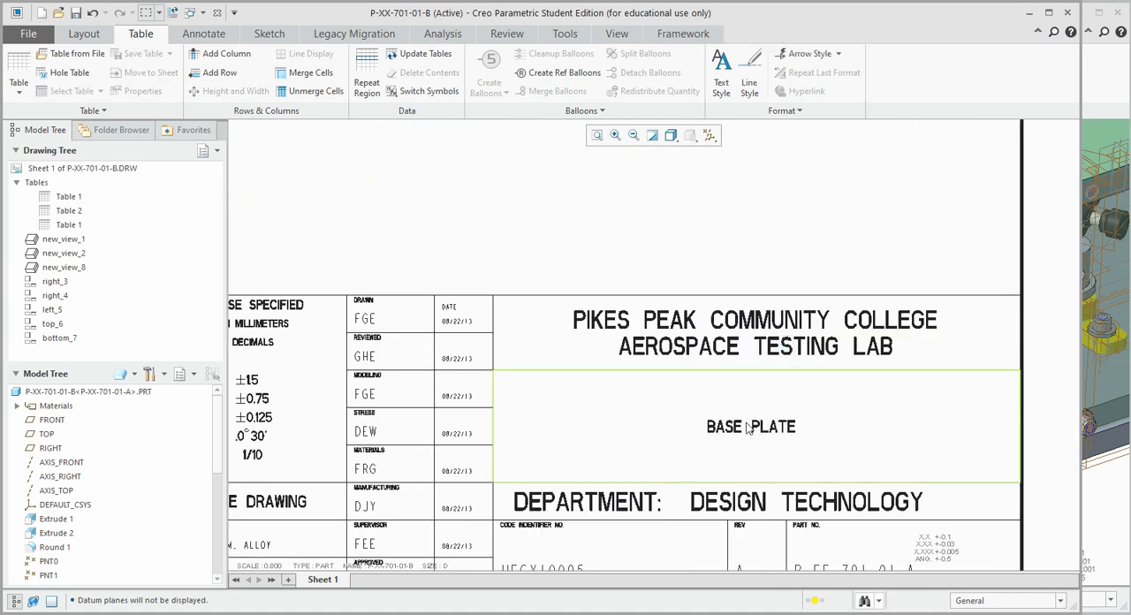
Edit the DESCRIPTION note to read BASE PLATE, HOLE TABLE and cancel the DRAWING_NO prompt
double_click(750, 428)
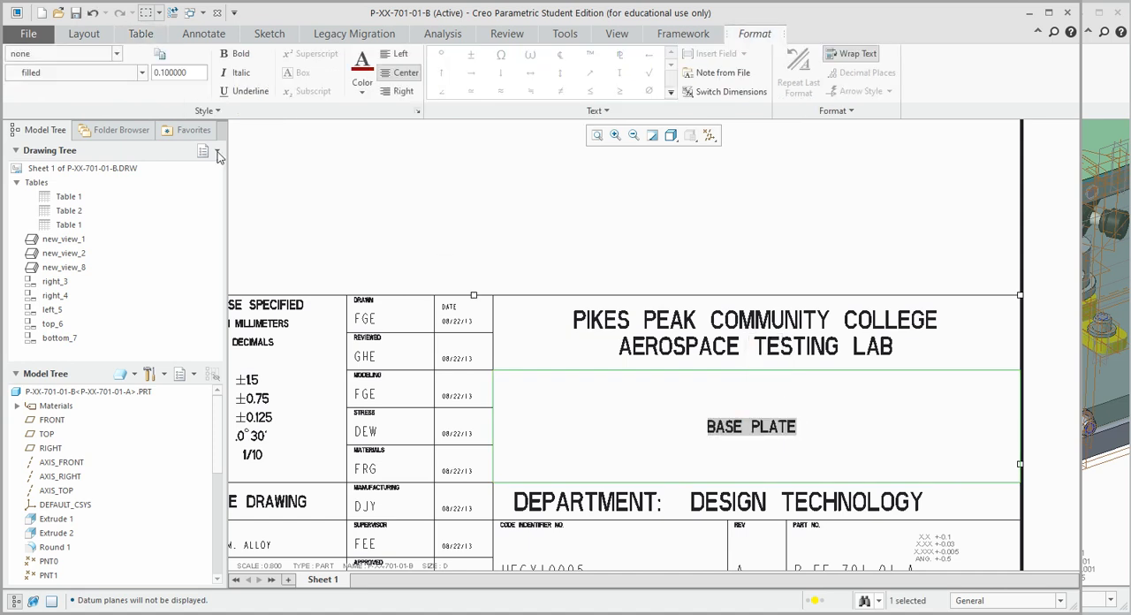
click(136, 34)
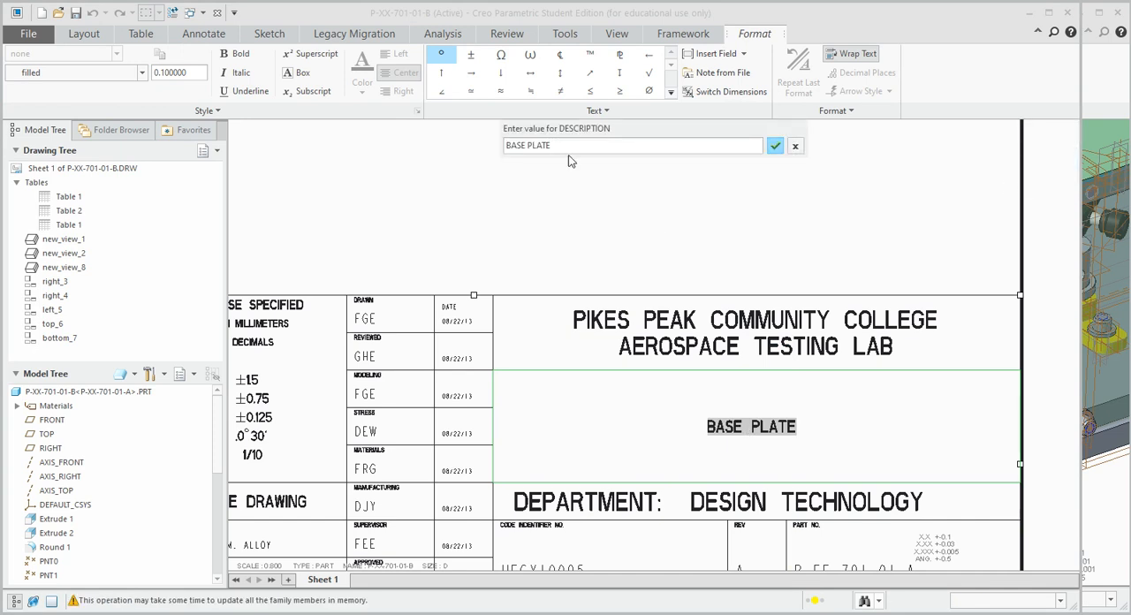
text(, HOLE)
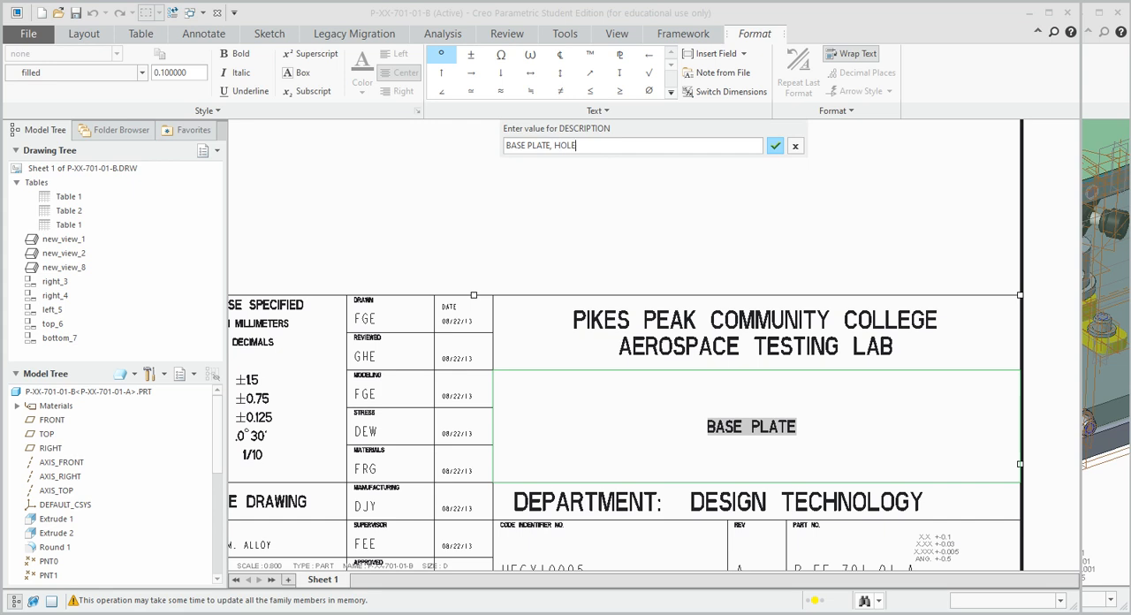
text(TABLE)
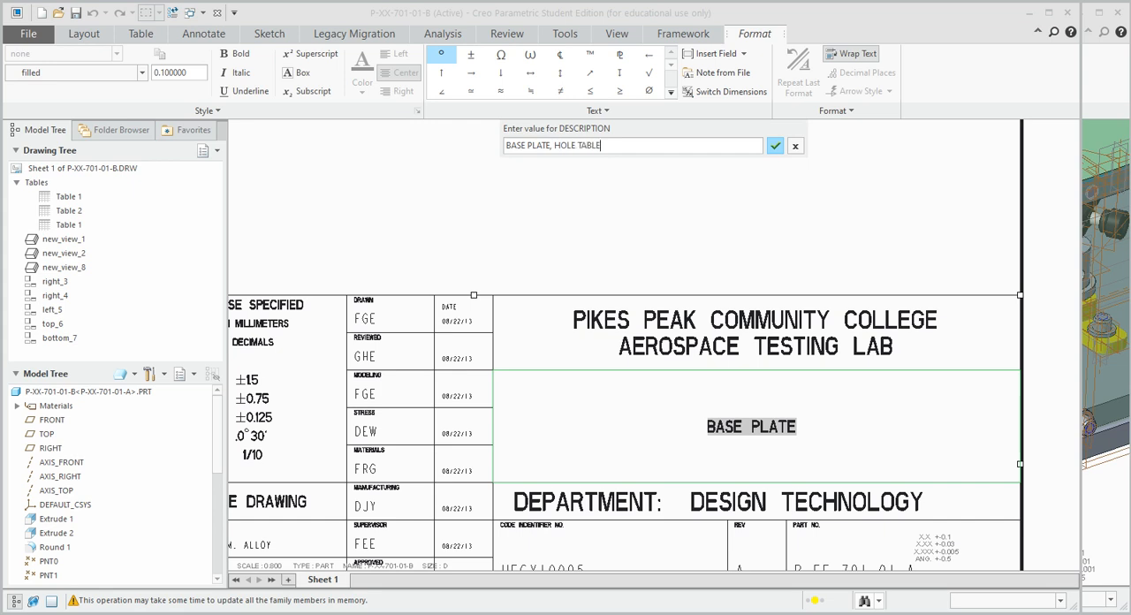
click(774, 145)
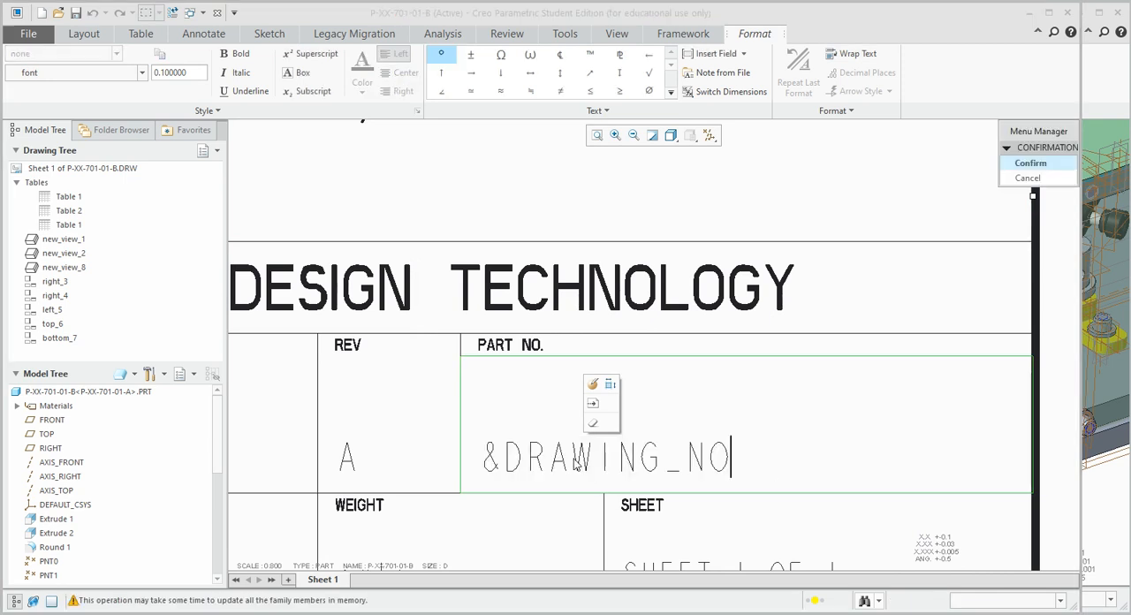
click(1029, 162)
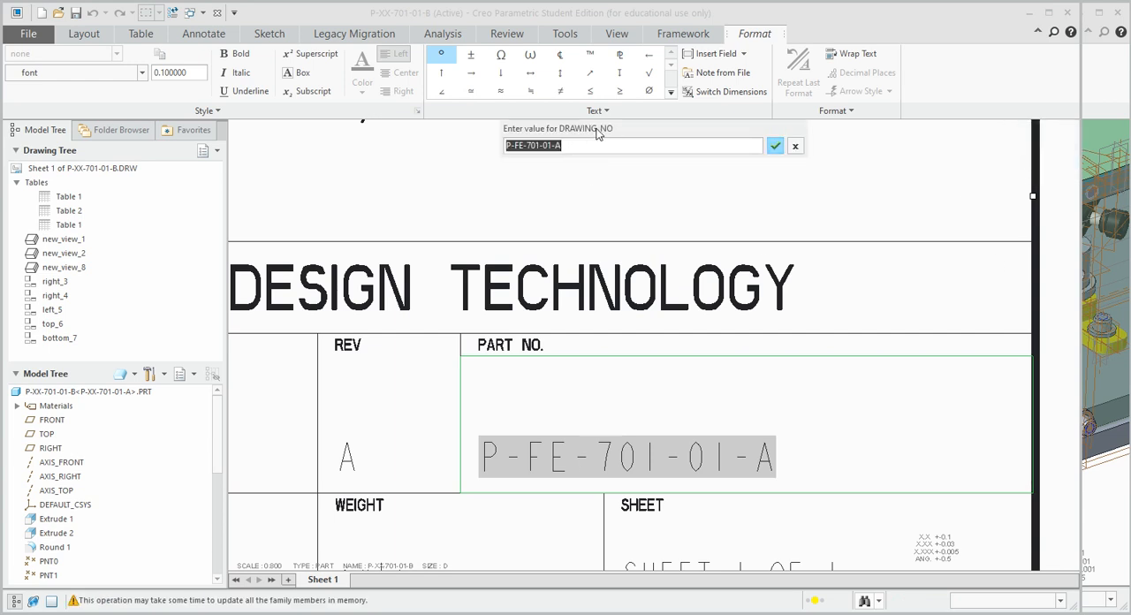
mouse_move(804, 152)
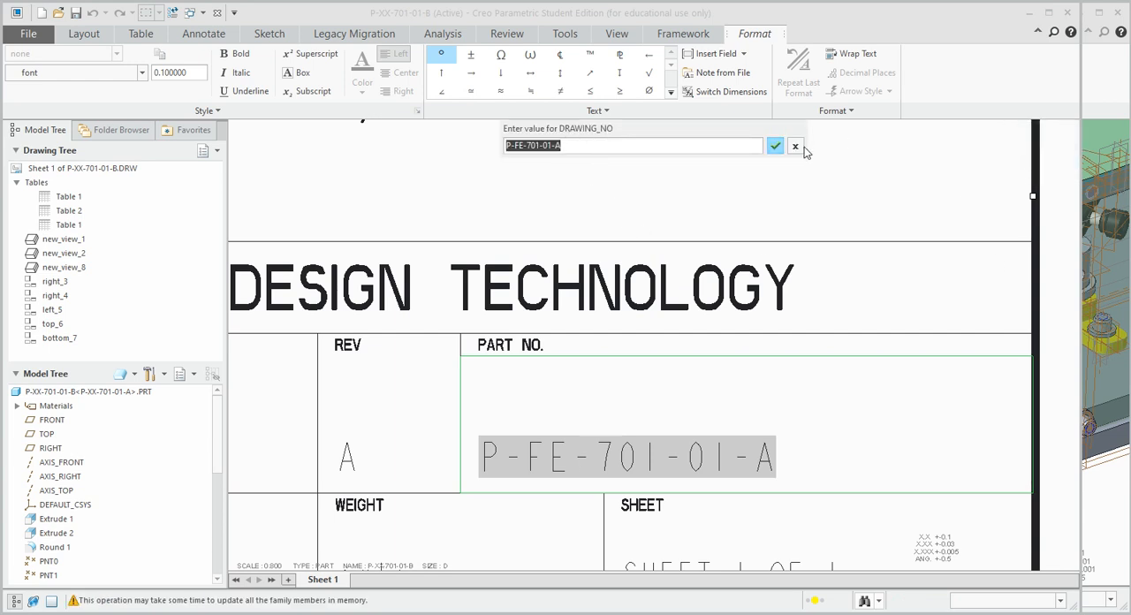
click(774, 145)
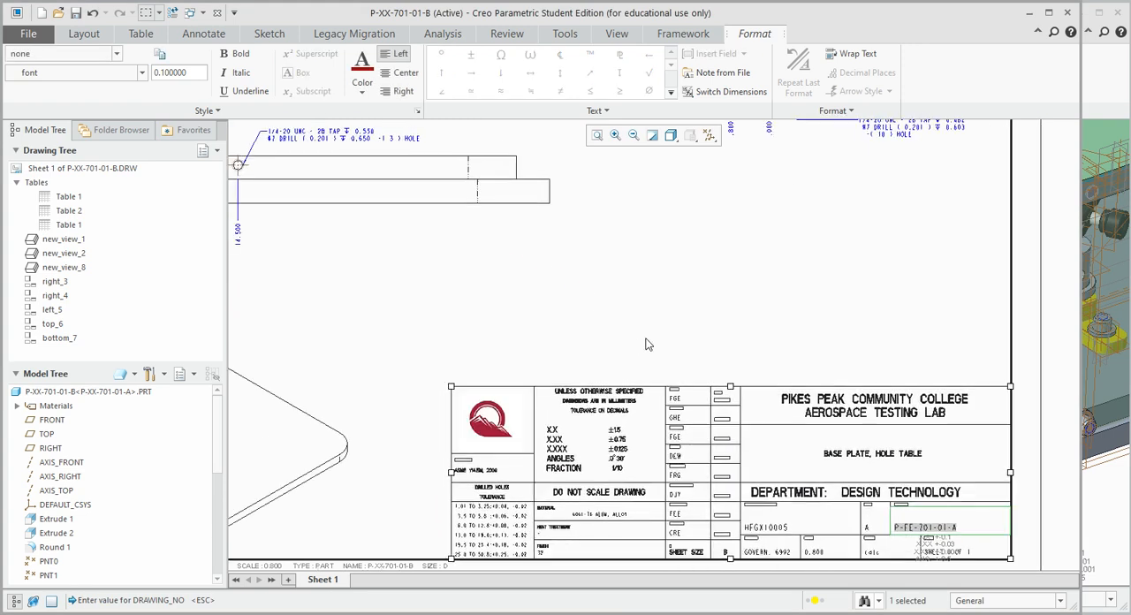
mouse_move(633, 307)
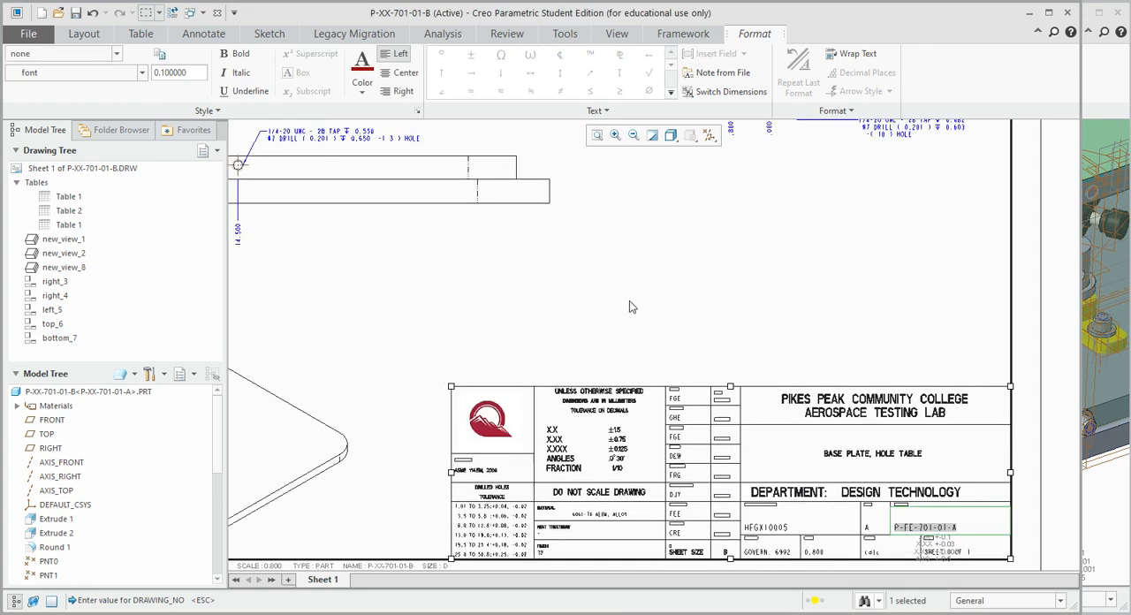
Edit the part number note to &DRAWING_NO and confirm its value as P-FE-701-01-B
click(134, 32)
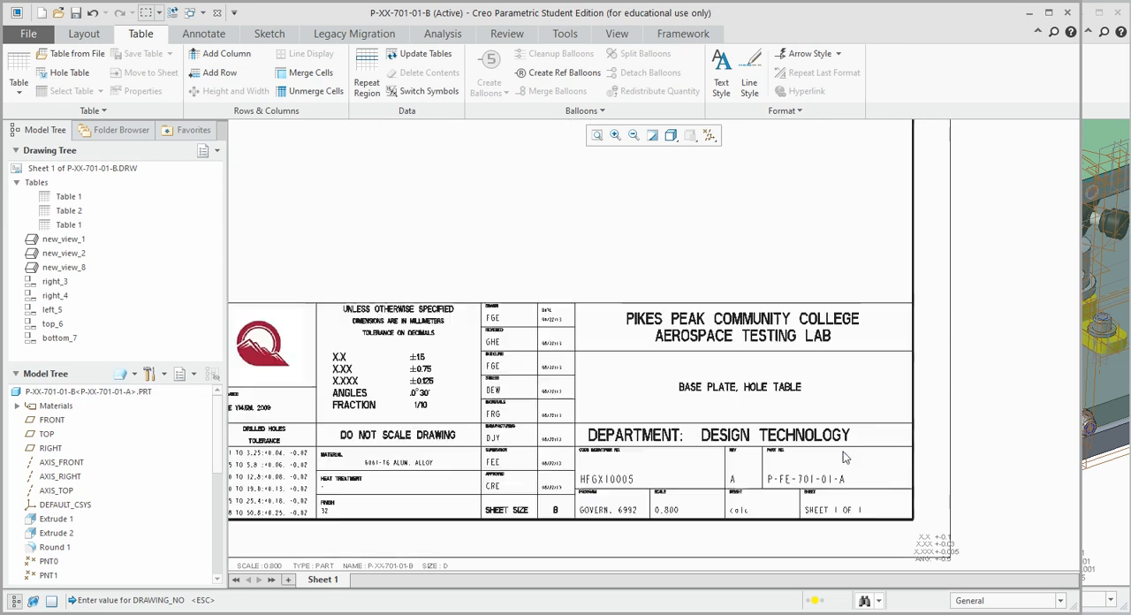
double_click(802, 479)
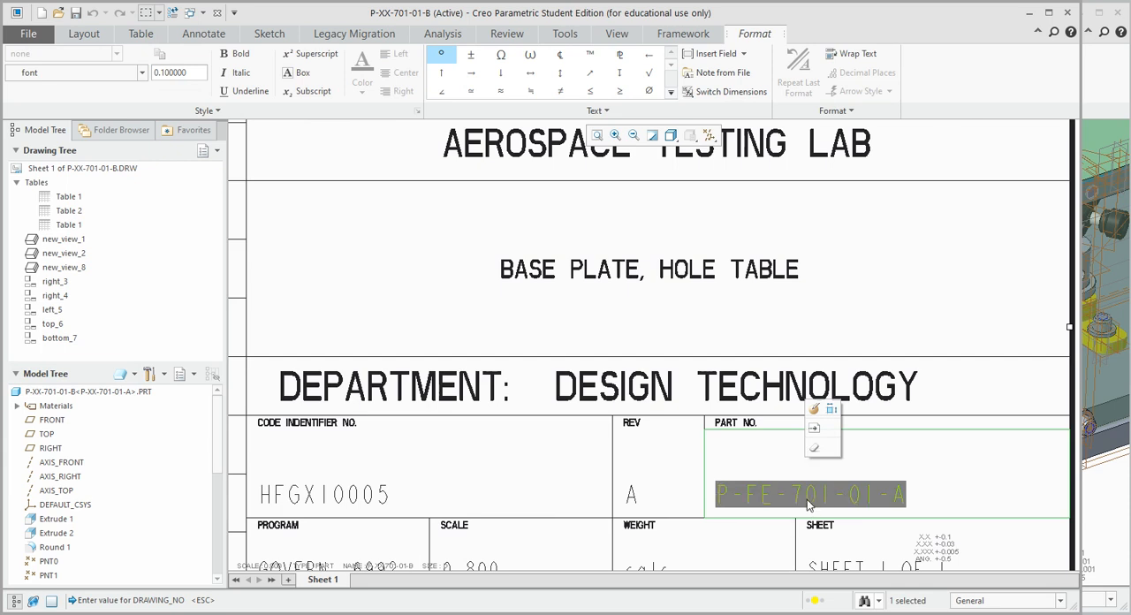
text(&DRAWING_NO)
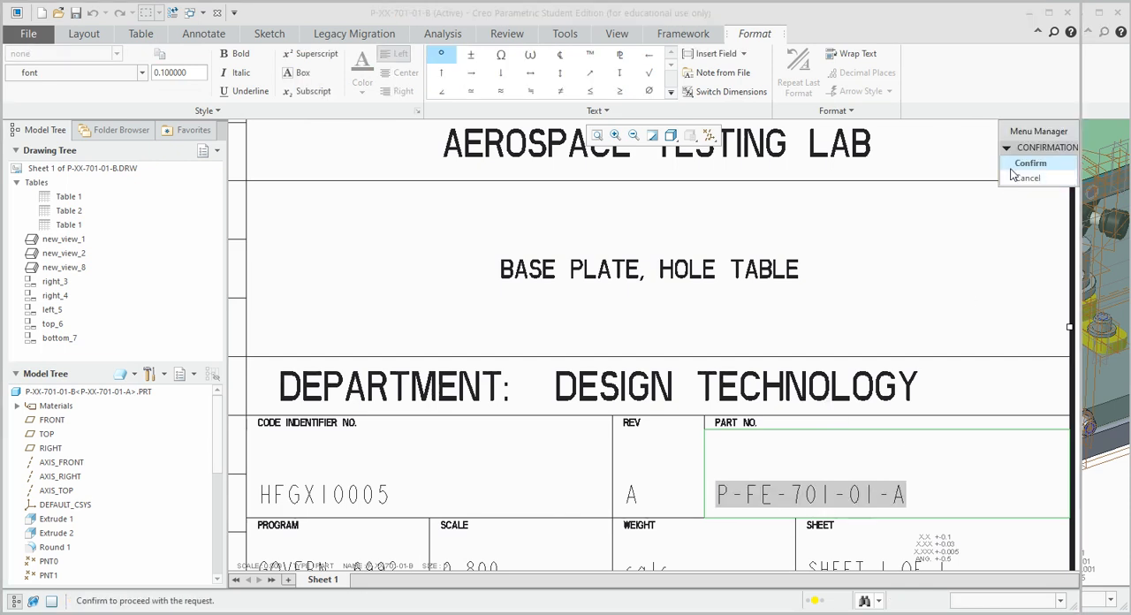
click(1031, 163)
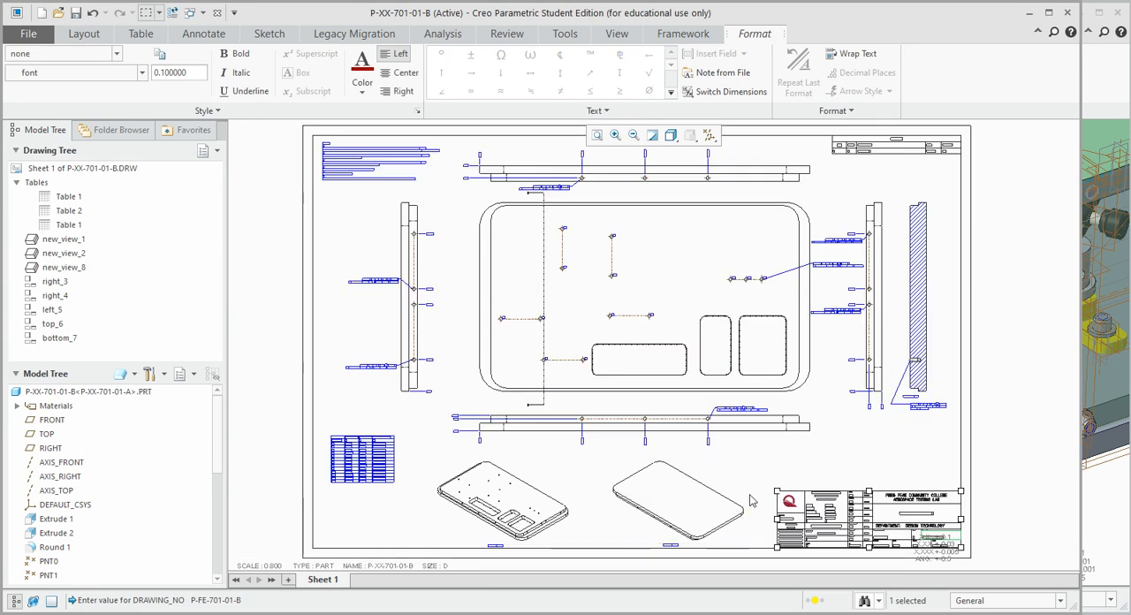
Save a PDF copy named p-FGE-701-01-b via Save a Copy, accepting the PDF export settings
click(127, 34)
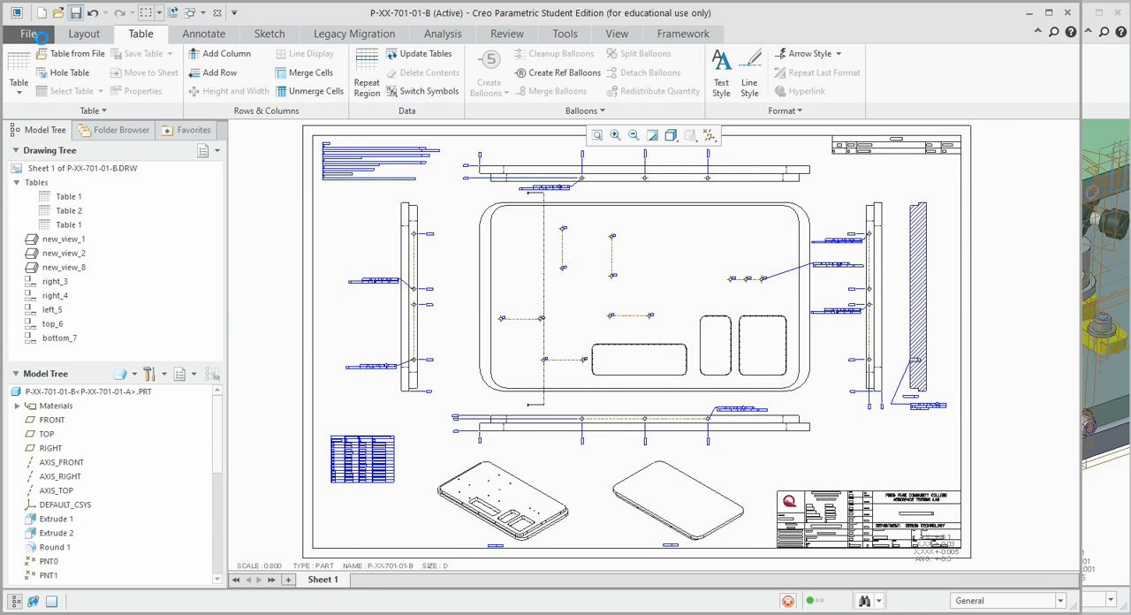
click(28, 31)
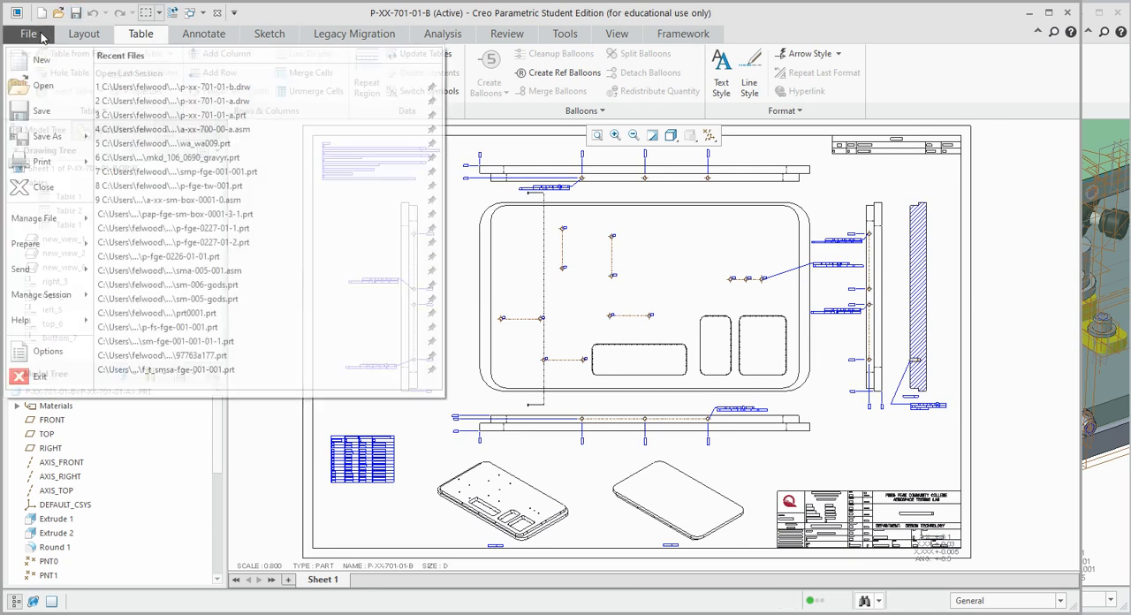
click(46, 135)
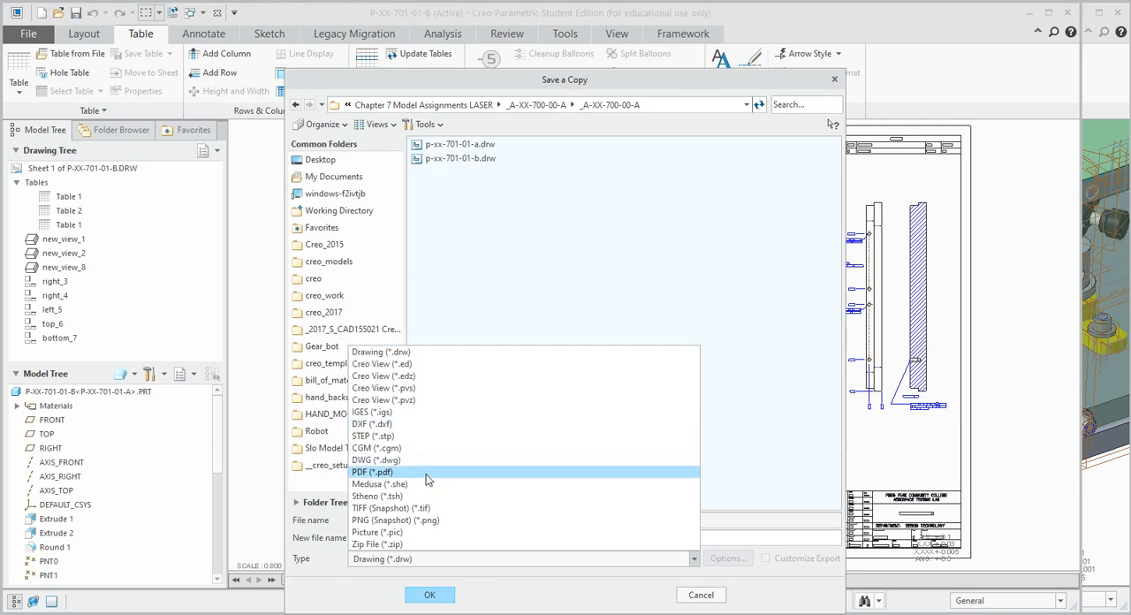
click(371, 470)
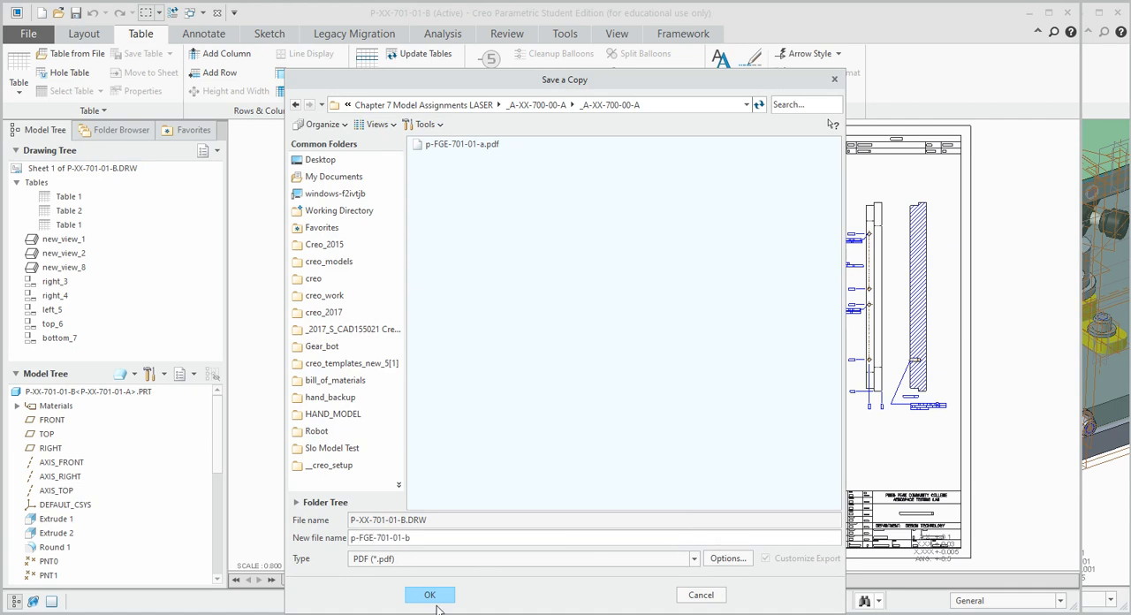
click(430, 594)
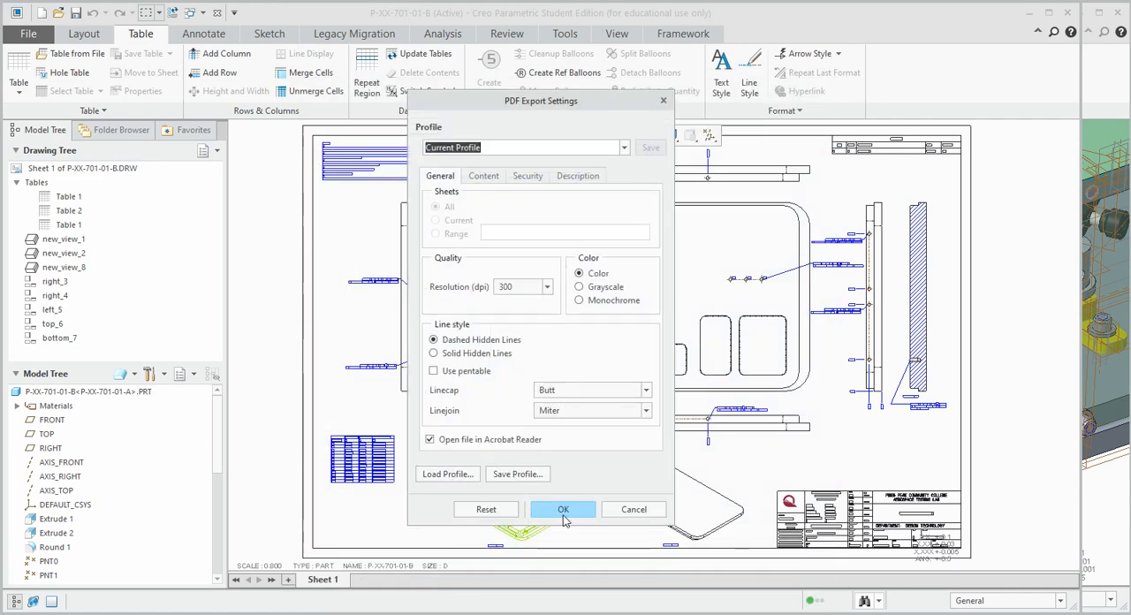
click(562, 509)
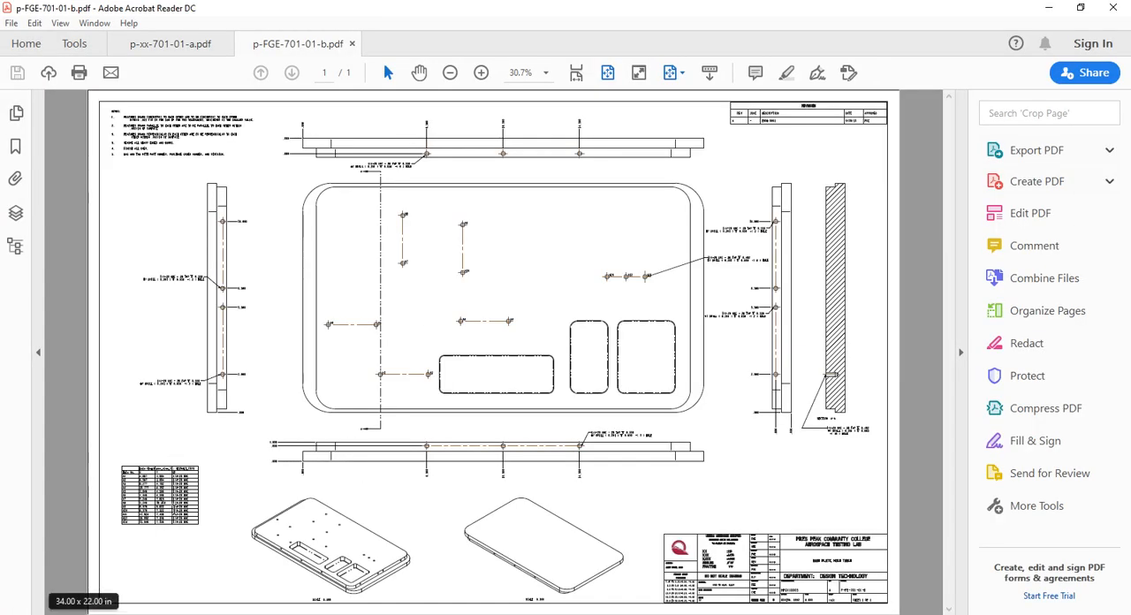
mouse_move(555, 272)
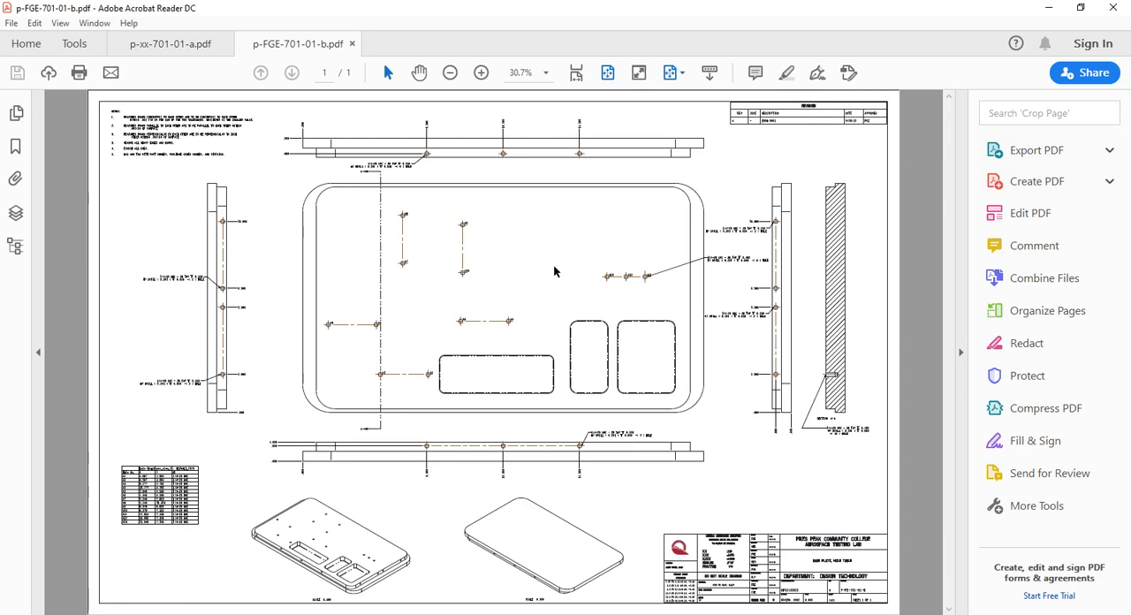
mouse_move(505, 406)
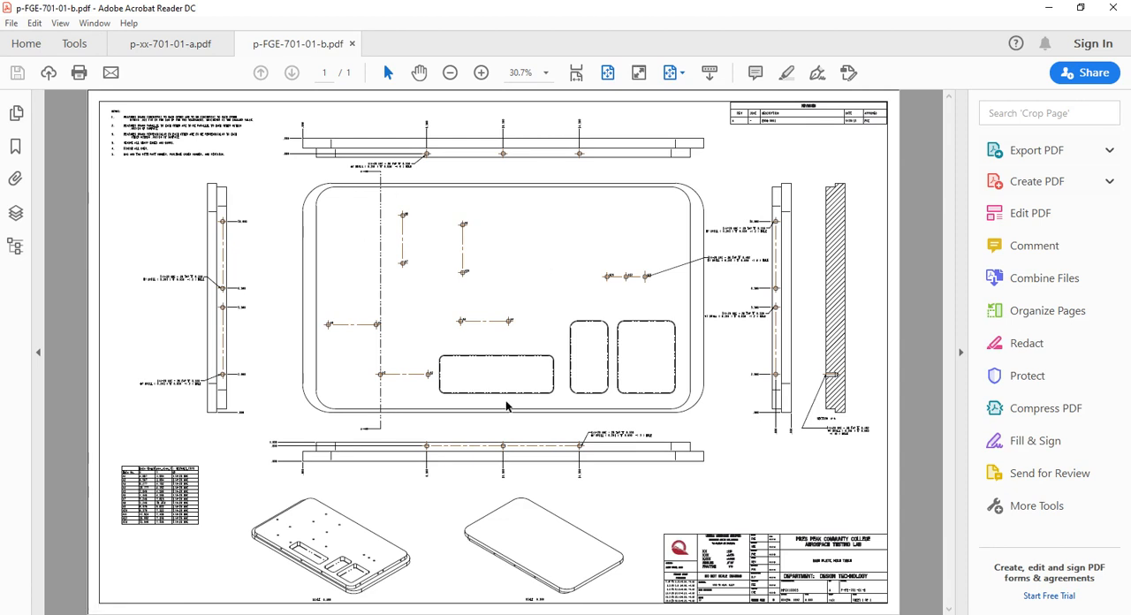
mouse_move(1050, 42)
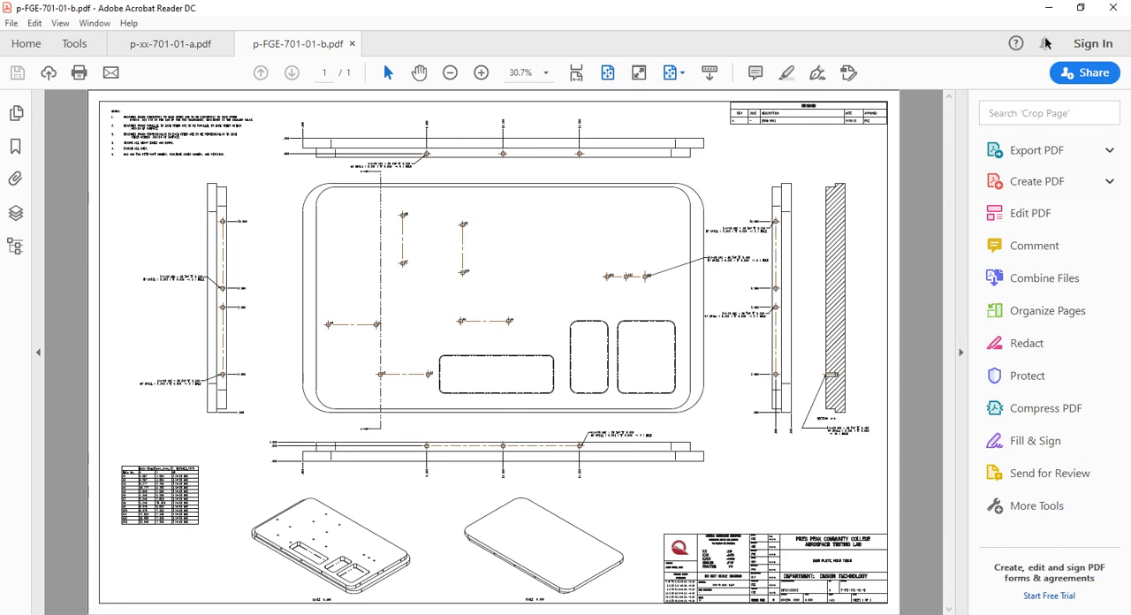